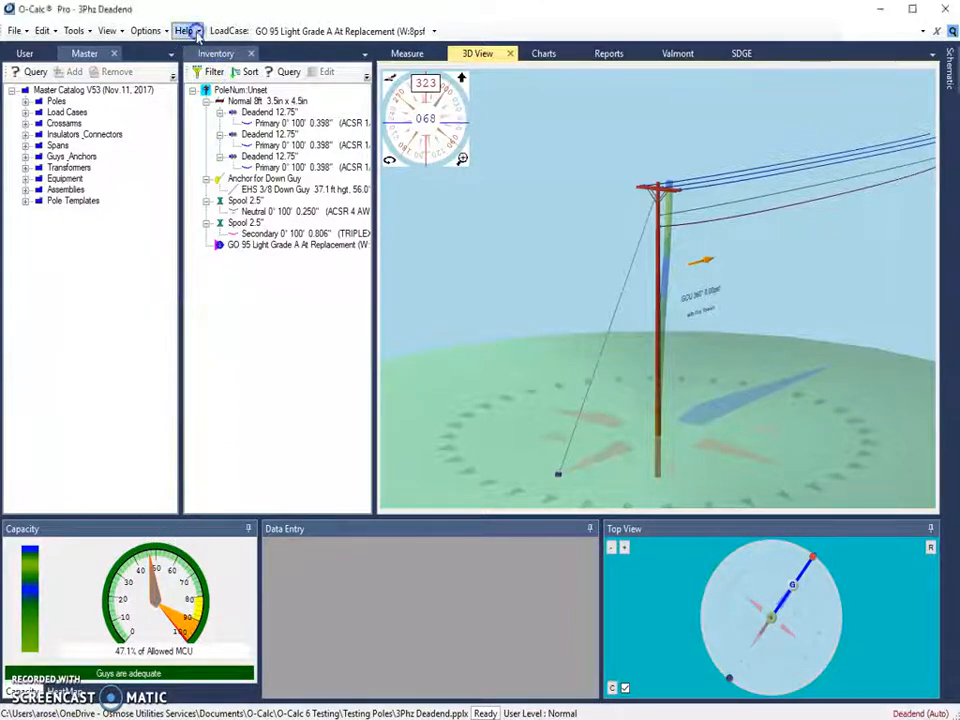
Step: Select the Normal 8' crossarm so its properties show for data entry
click(184, 30)
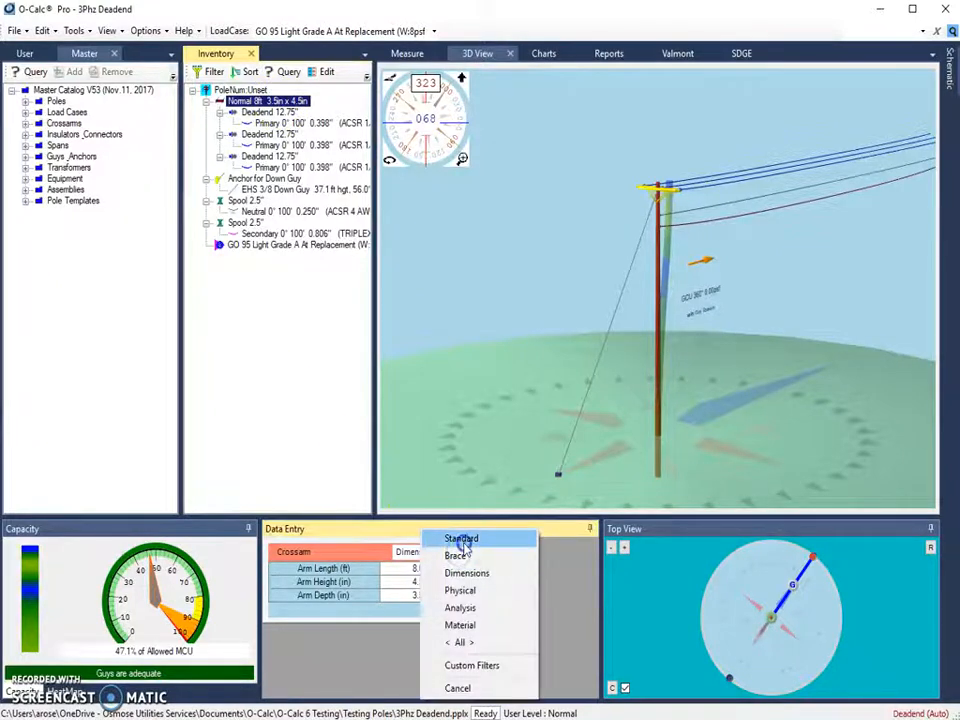
Step: Show the crossarm's standard properties and select its install height for replacement
click(460, 540)
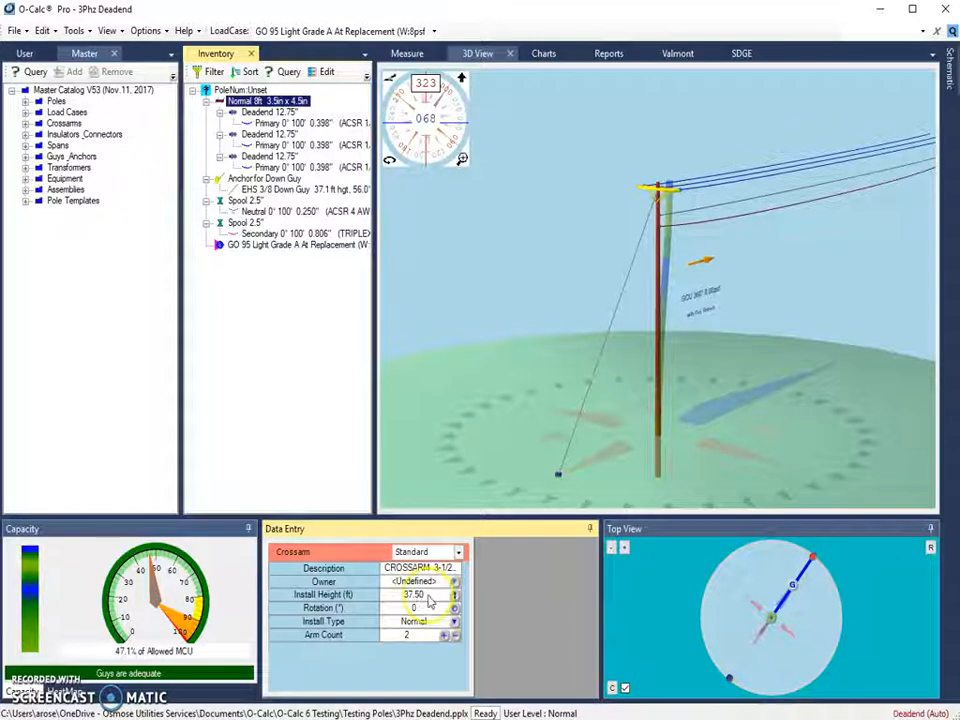
triple_click(412, 594)
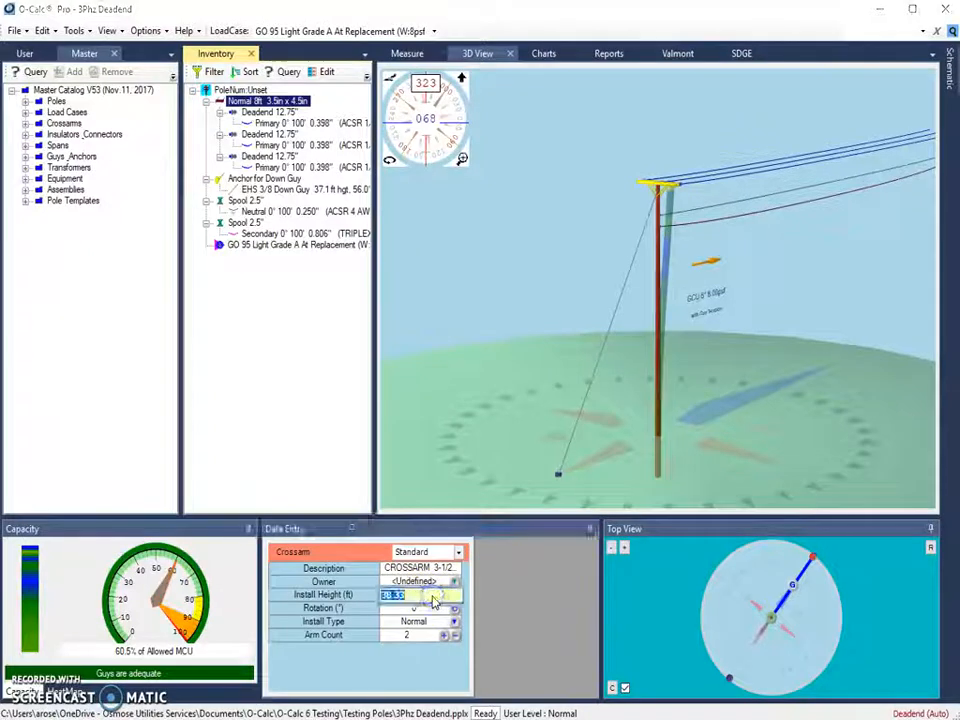
click(456, 594)
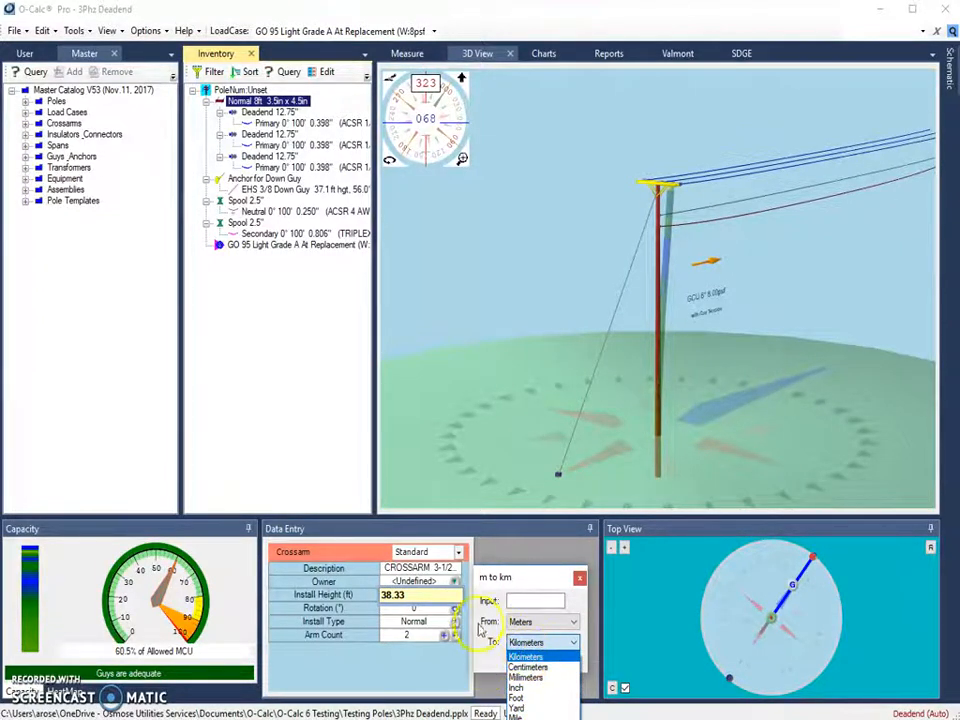
click(524, 656)
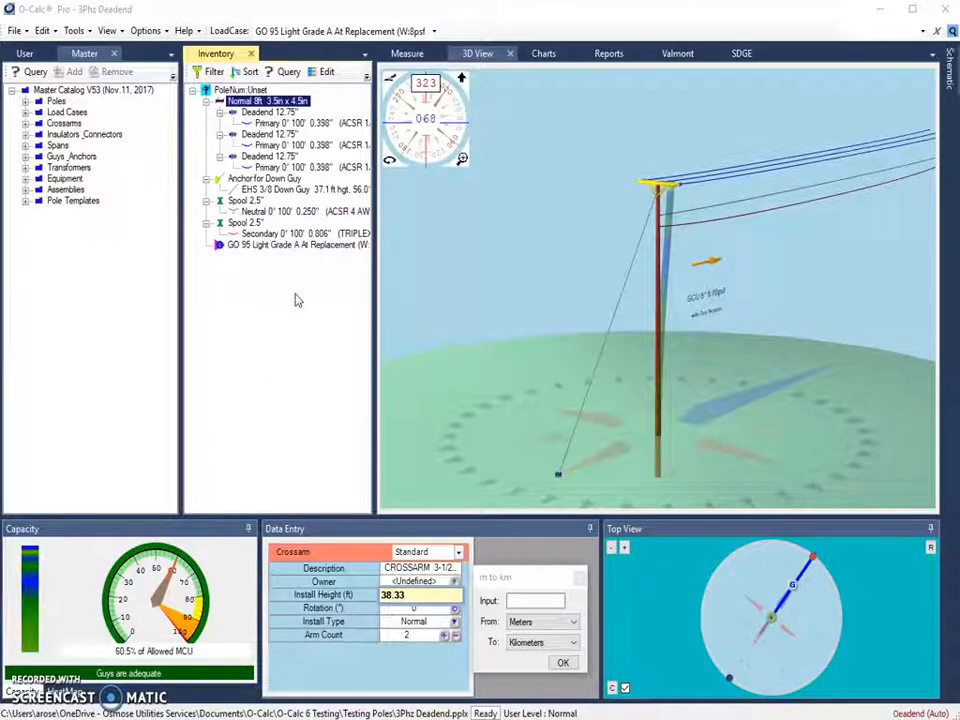
click(664, 170)
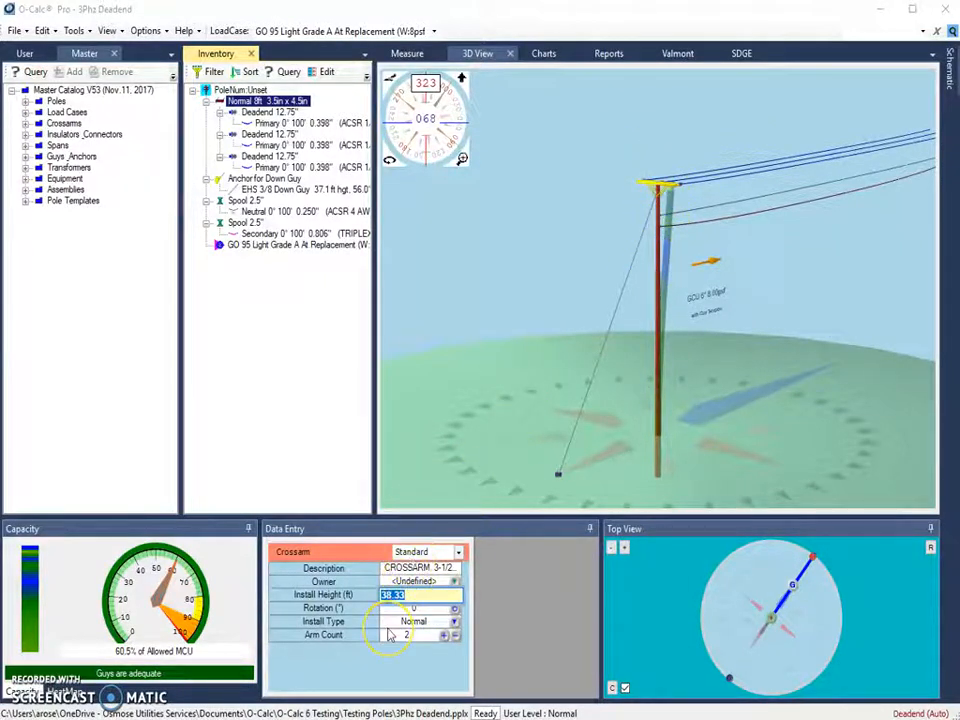
Step: Enter the crossarm install height as a Tip expression, then 37.50, then 38.00 ft
text(Tip)
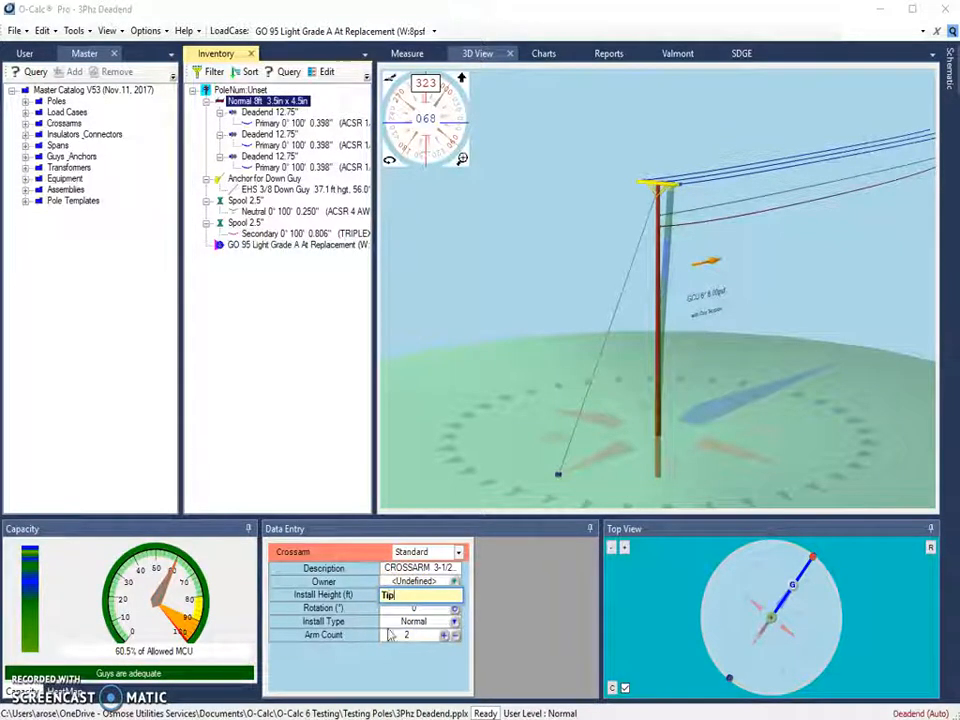
text(-)
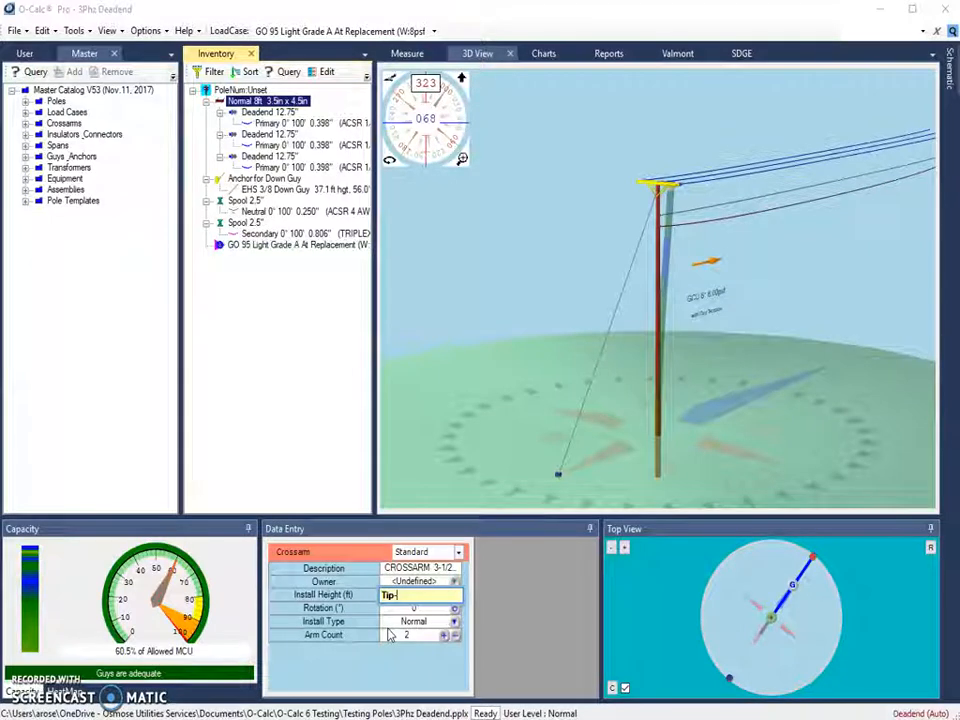
text(37.50)
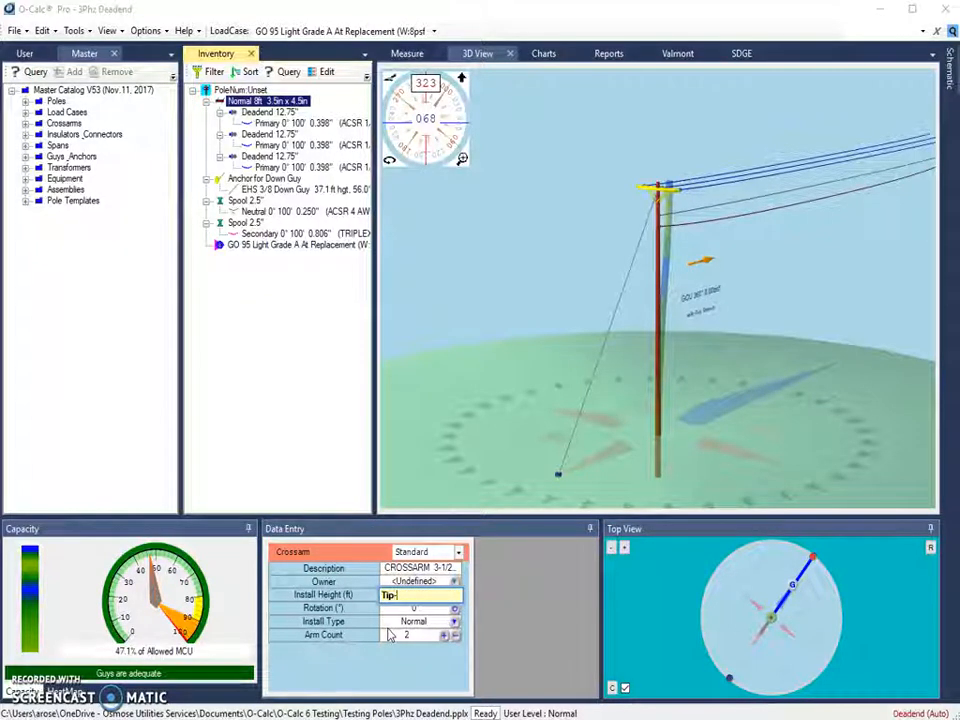
text(38.00)
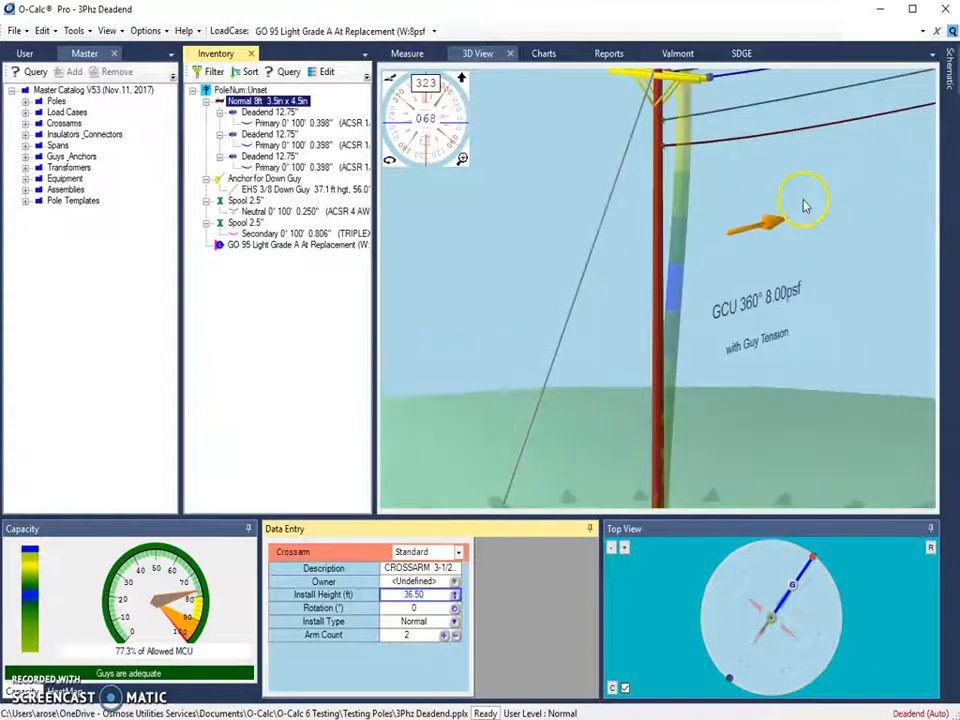
Step: Select the secondary triplex span and change its end drop/rise
click(280, 232)
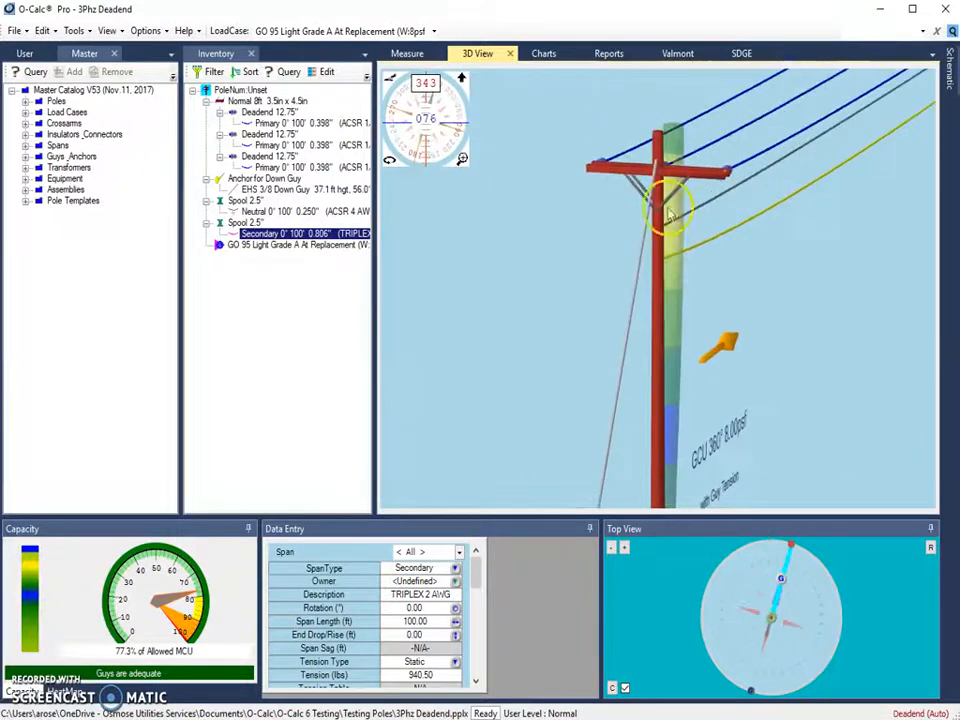
mouse_move(650, 302)
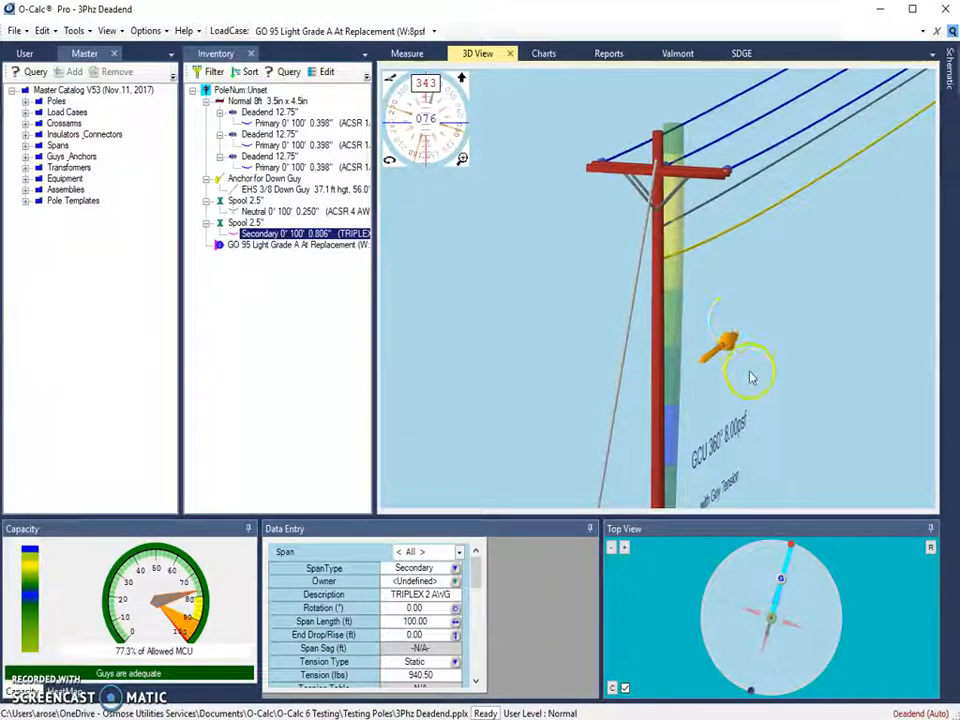
mouse_move(760, 210)
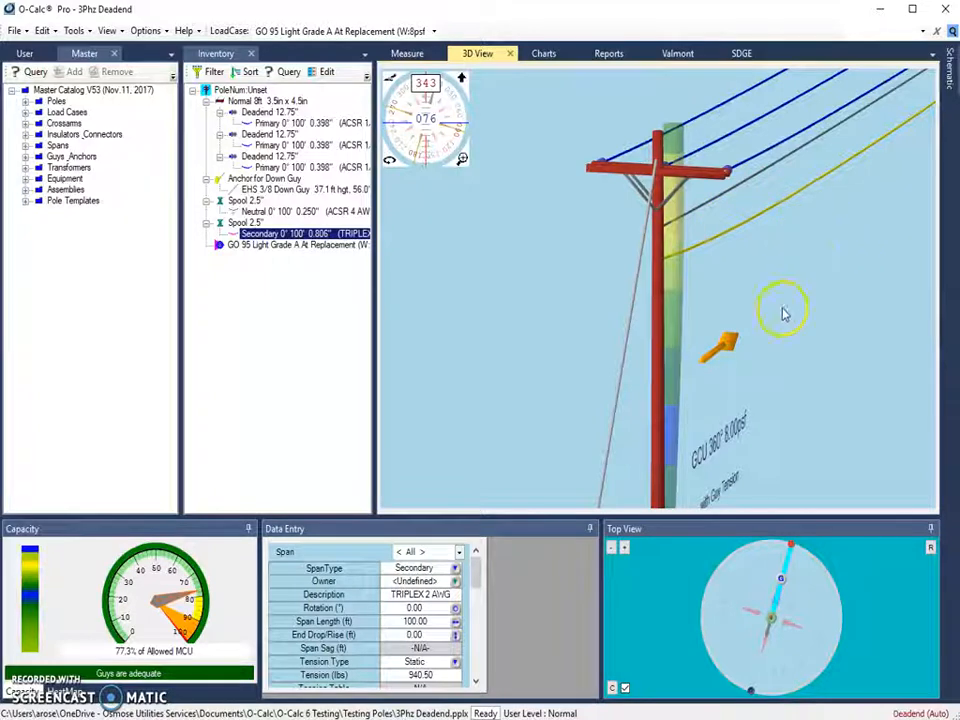
mouse_move(376, 320)
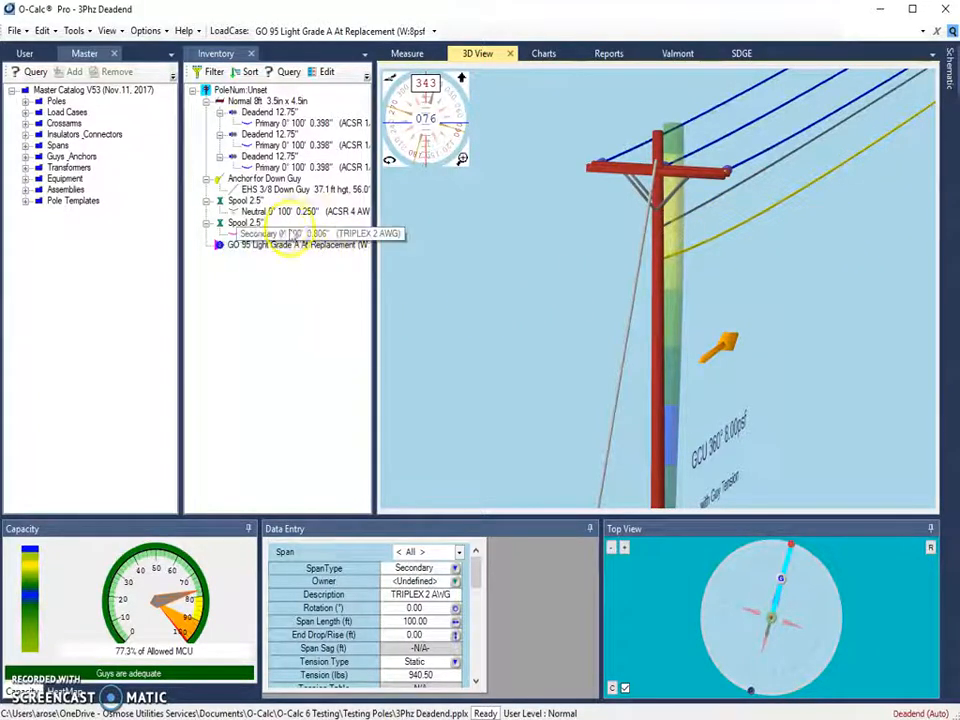
click(270, 232)
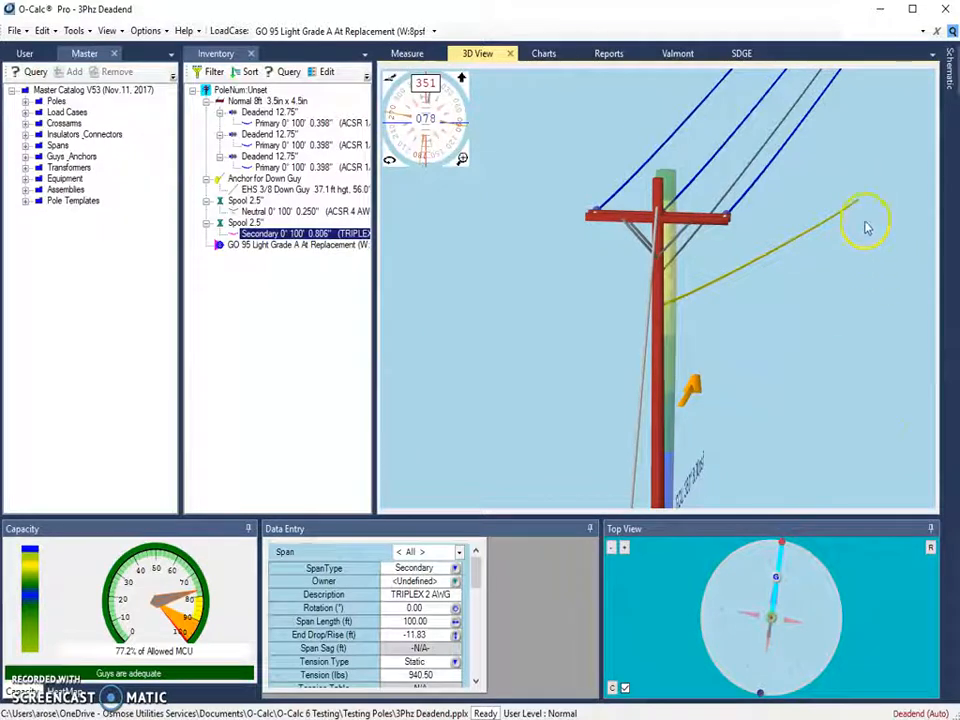
mouse_move(464, 452)
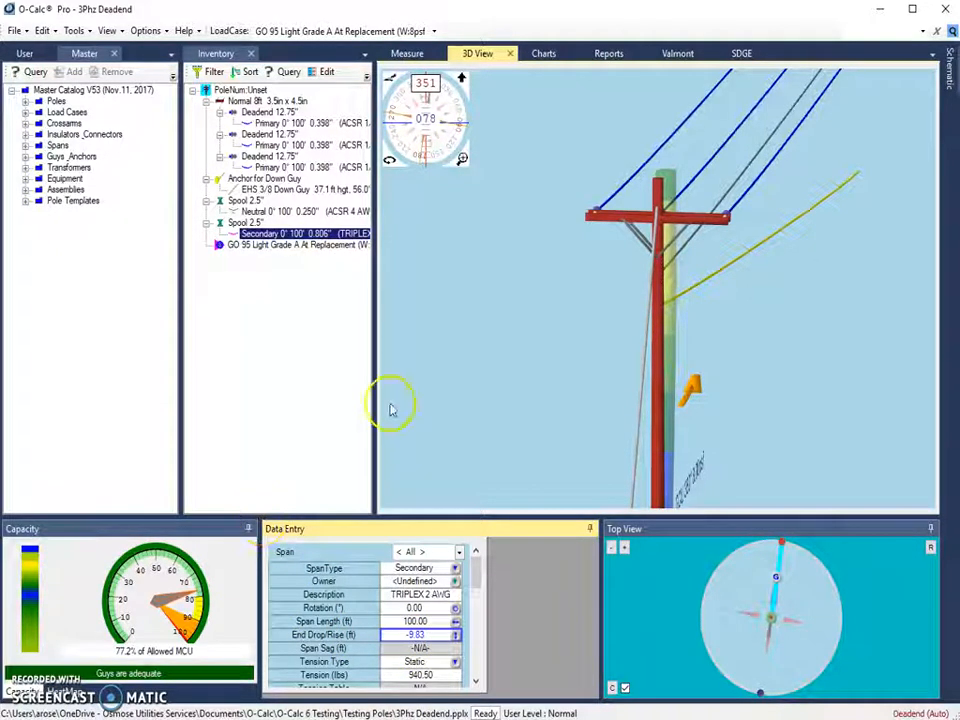
Step: Drop a single-phase 15 kVA transformer from the Master Catalog onto the pole
drag(390, 408, 516, 304)
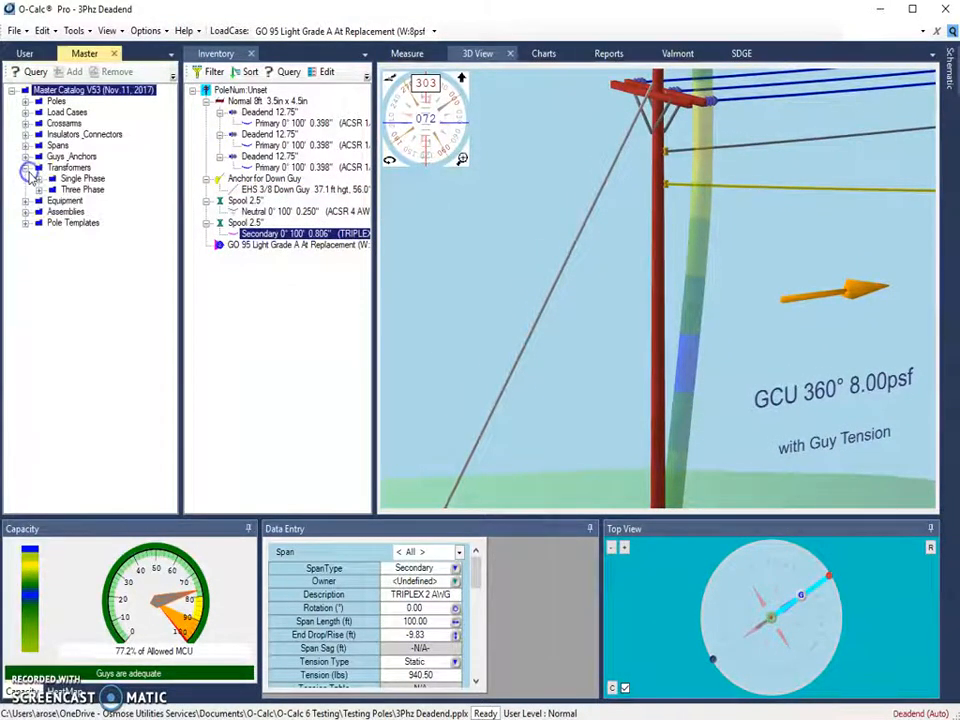
click(28, 178)
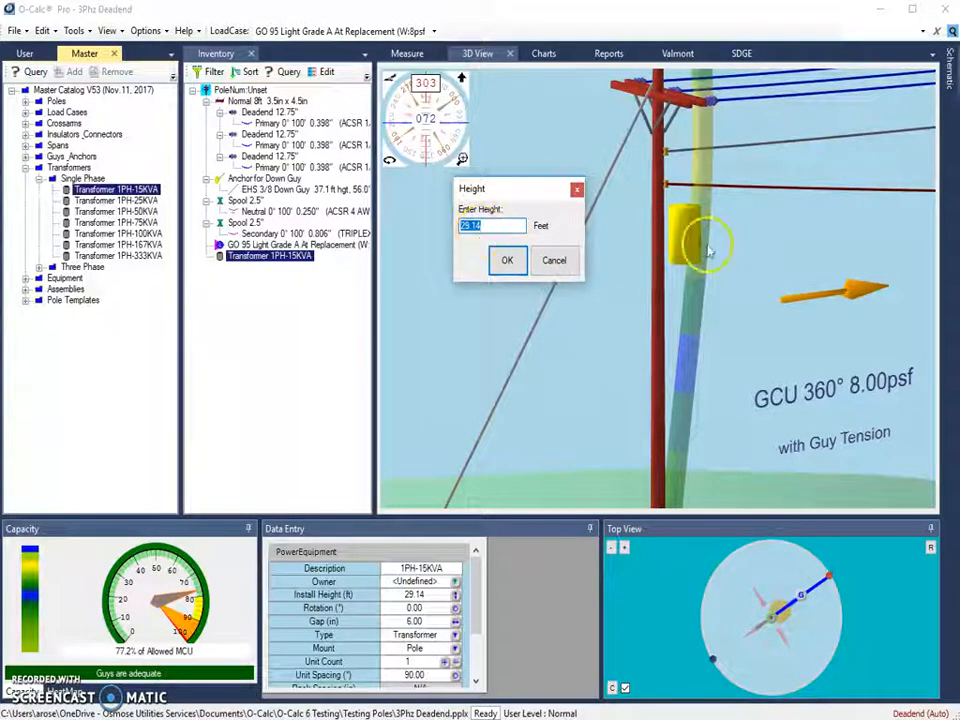
mouse_move(688, 240)
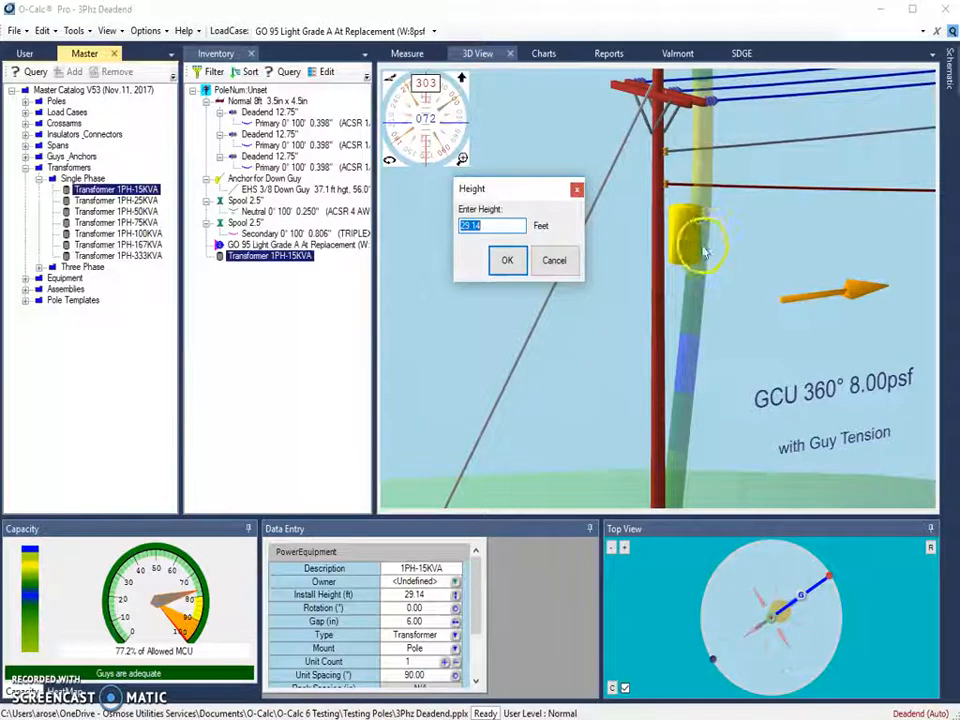
mouse_move(640, 262)
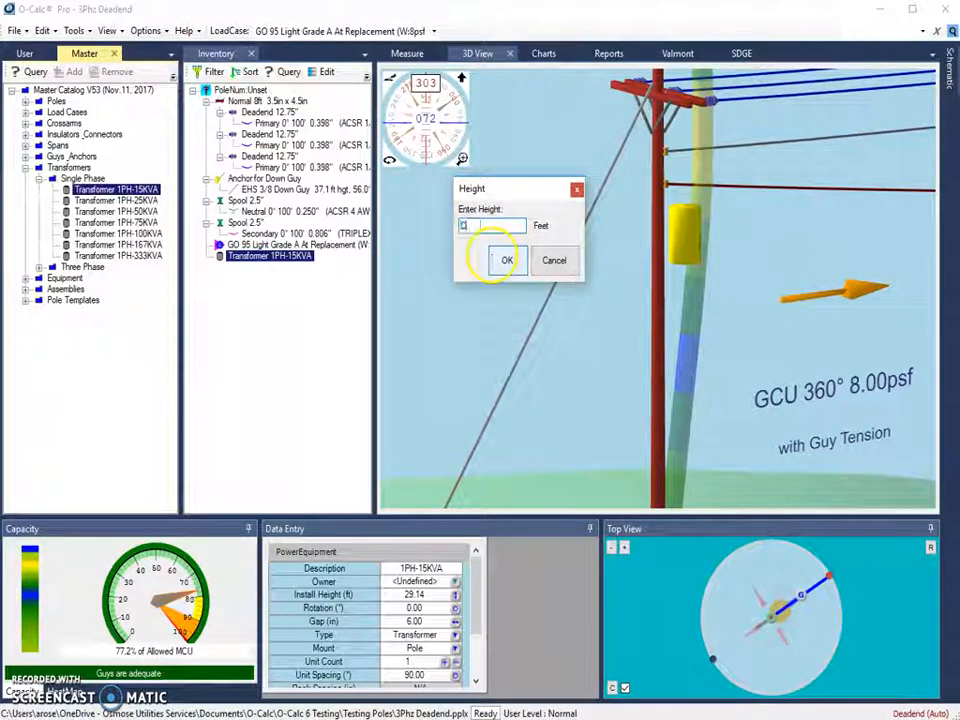
Step: Select the transformer and set its install height to 27.58 ft
text(C@)
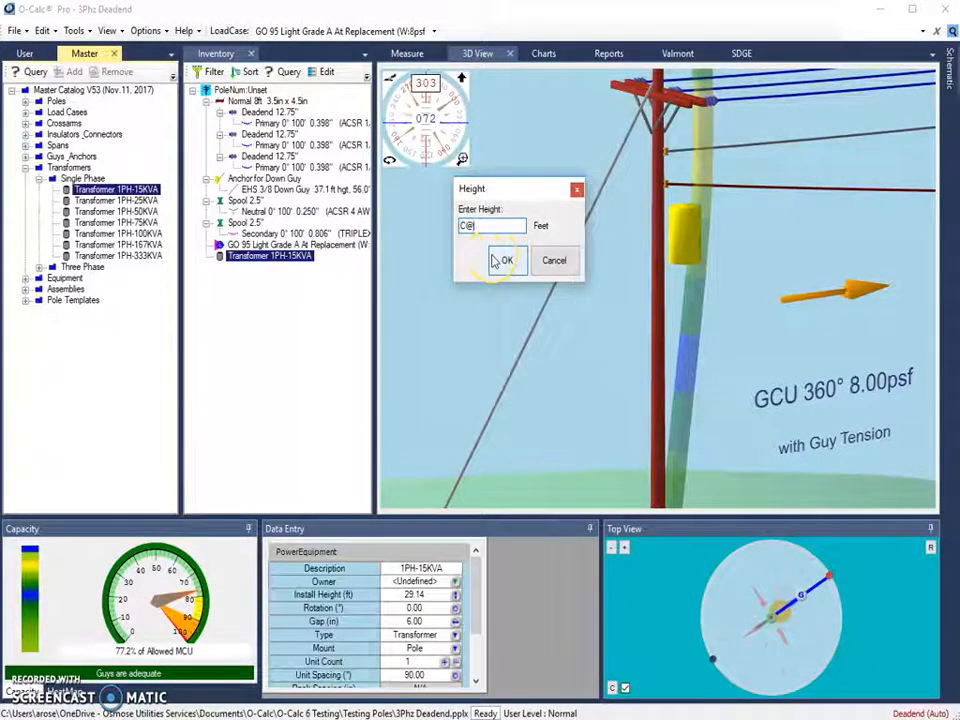
click(504, 260)
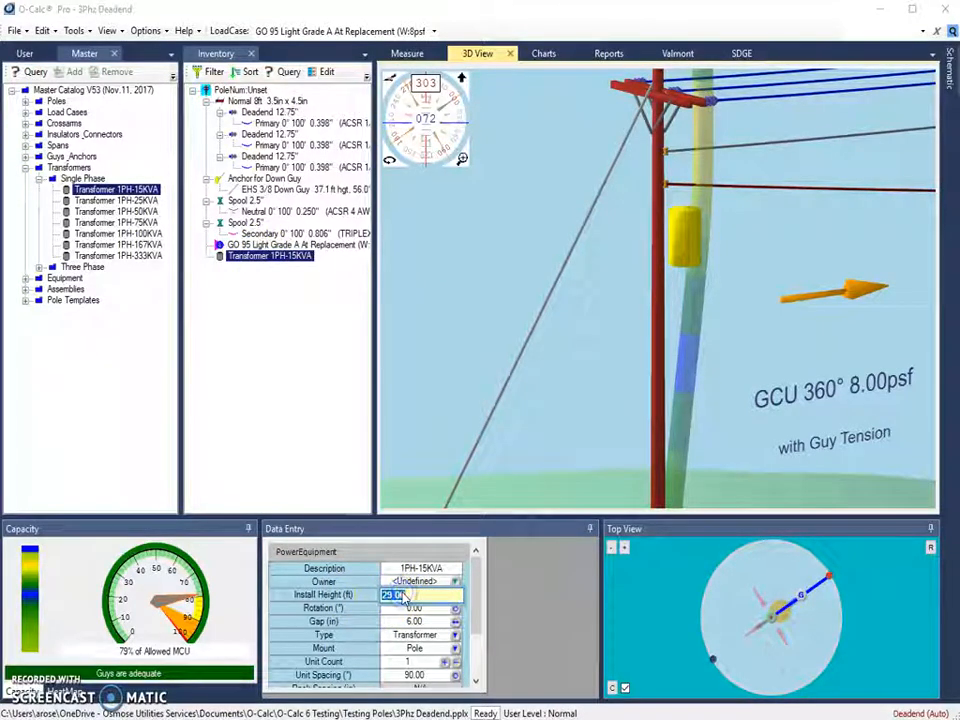
text(Tet)
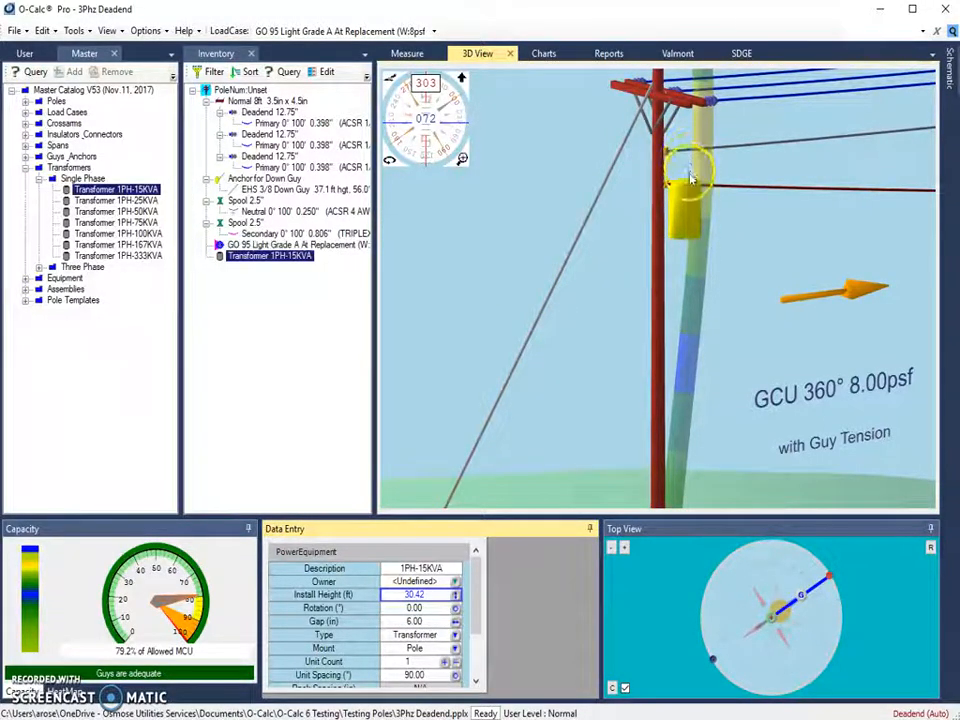
drag(690, 176, 690, 230)
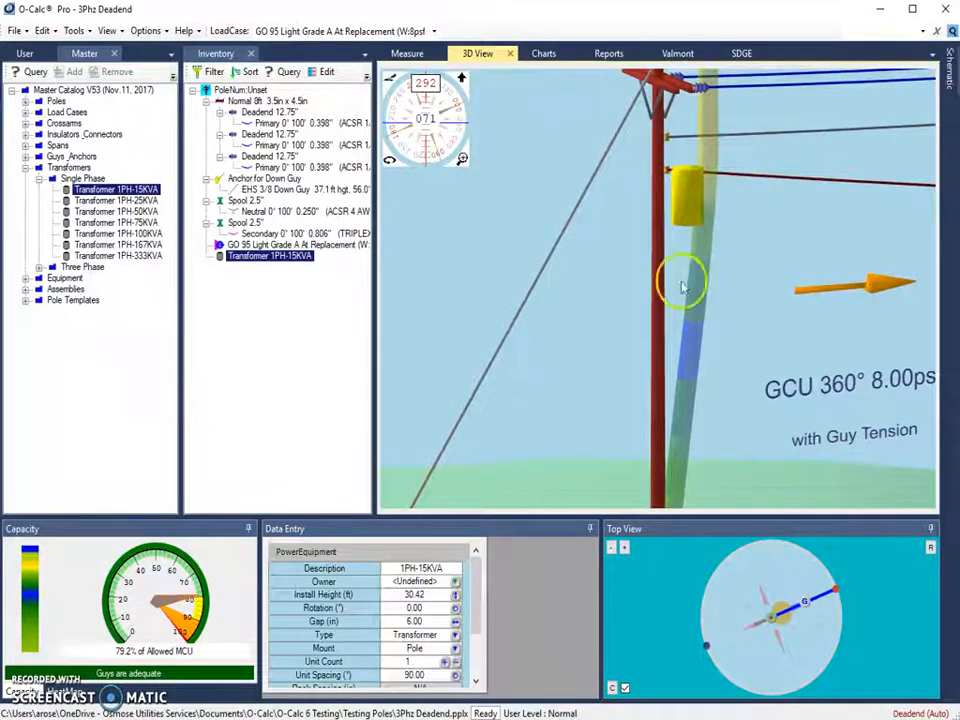
click(414, 594)
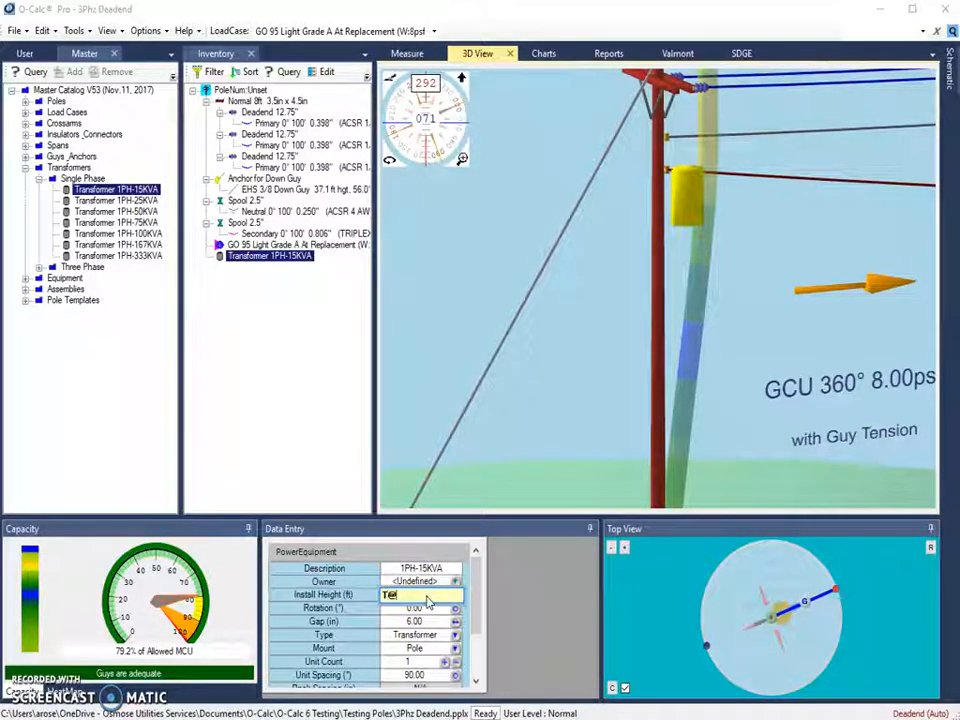
text(27.58)
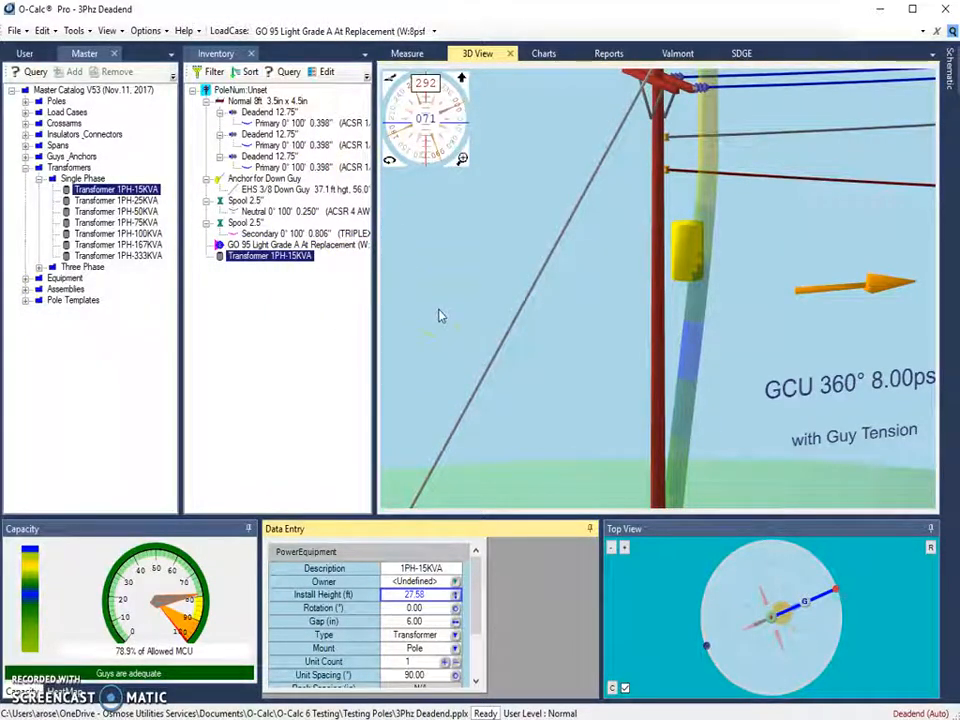
mouse_move(296, 344)
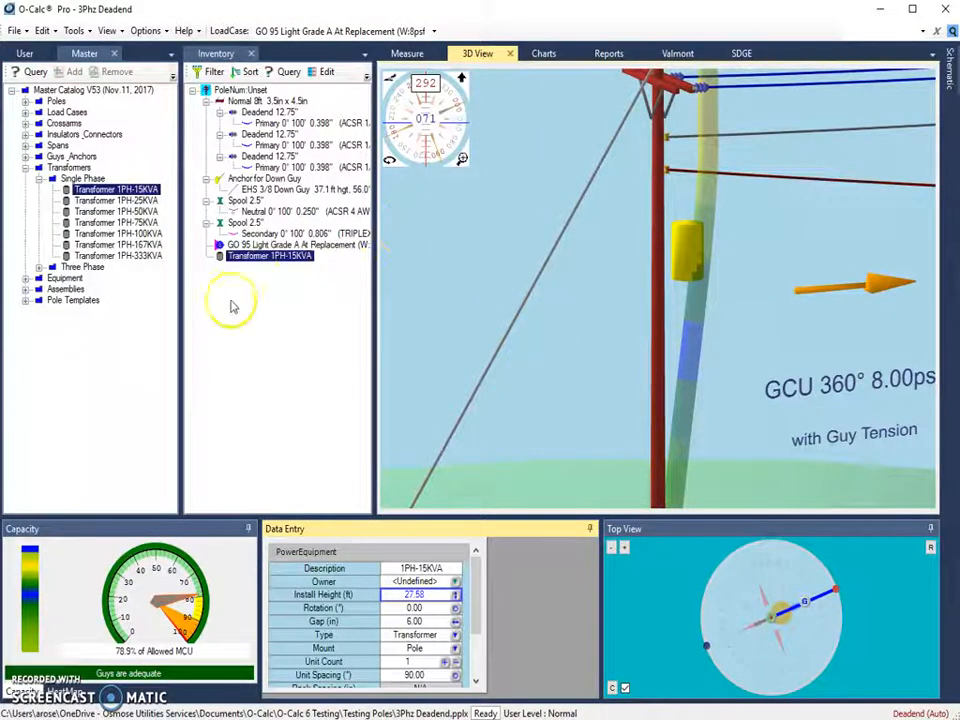
mouse_move(232, 610)
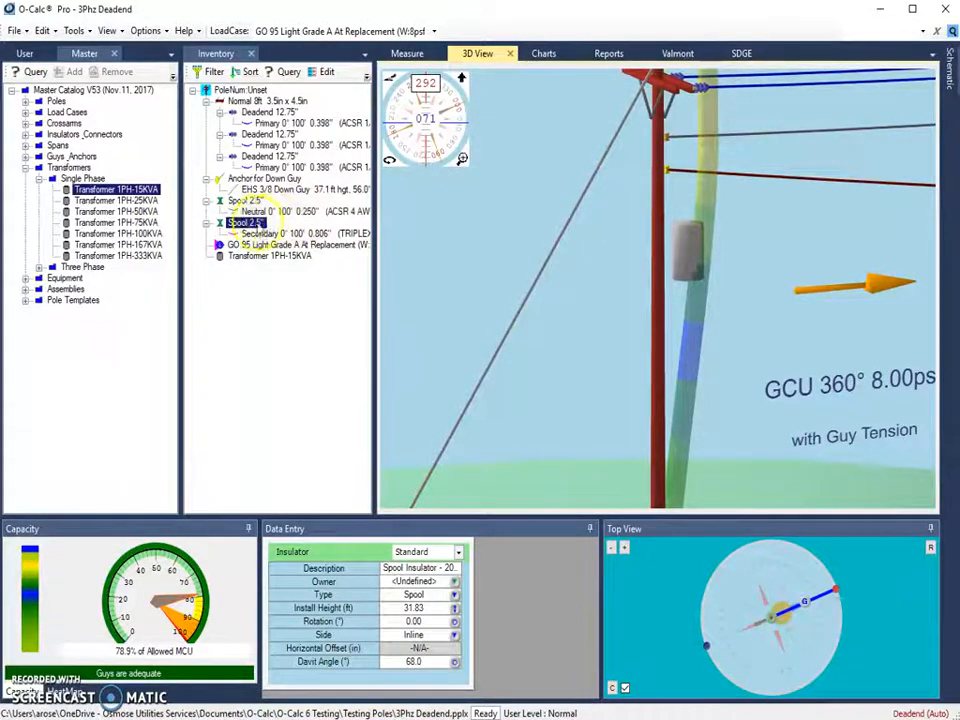
Step: Set the 2.5" spool as the reference origin for data entry
right_click(252, 224)
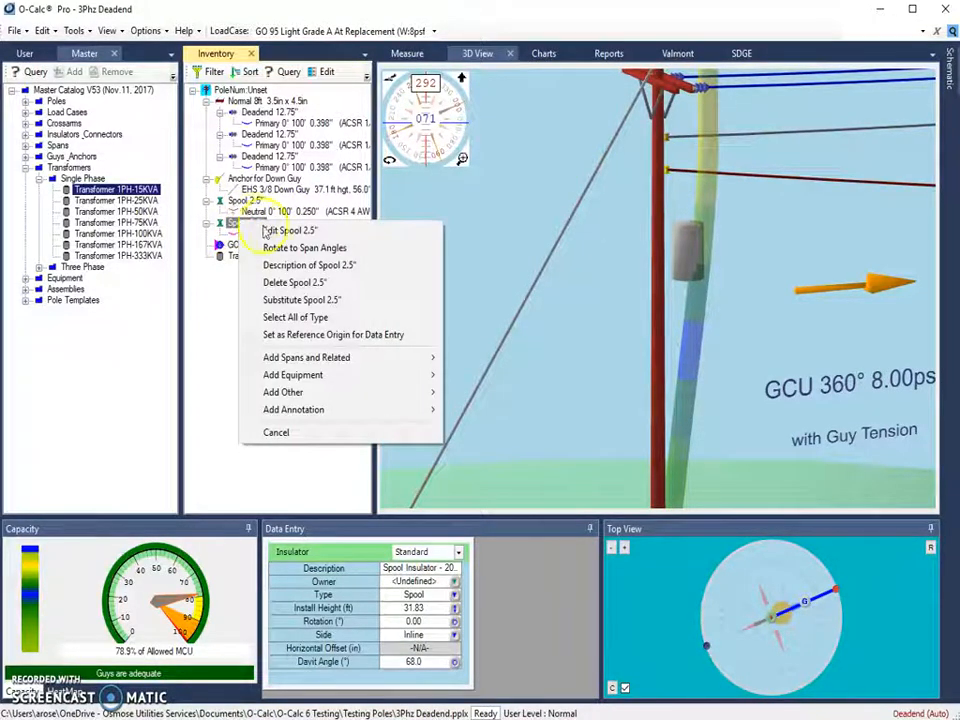
mouse_move(340, 334)
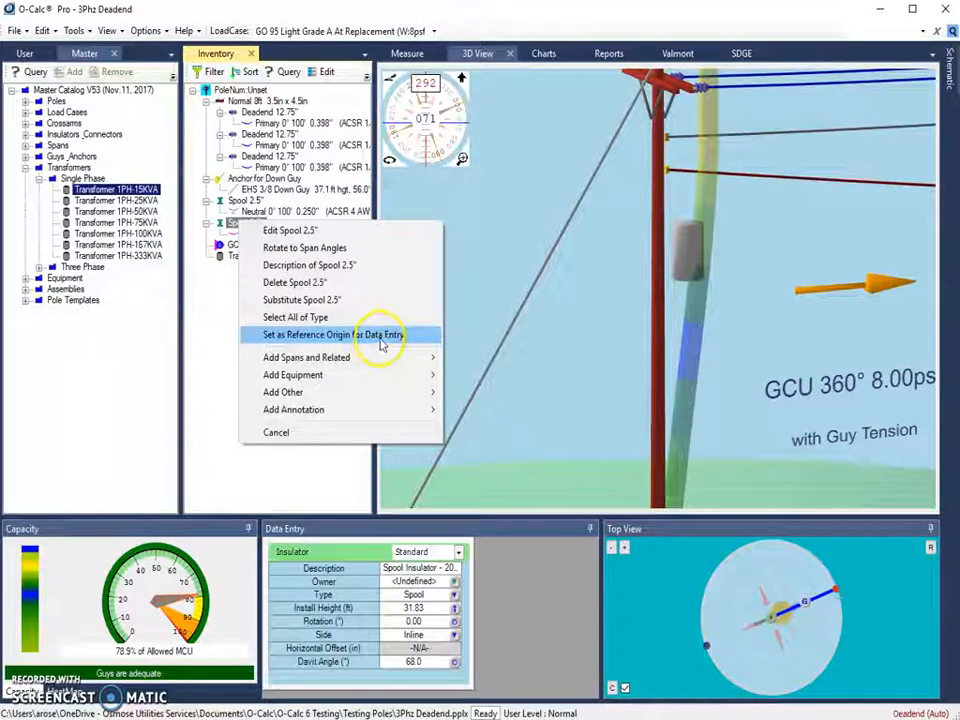
click(332, 334)
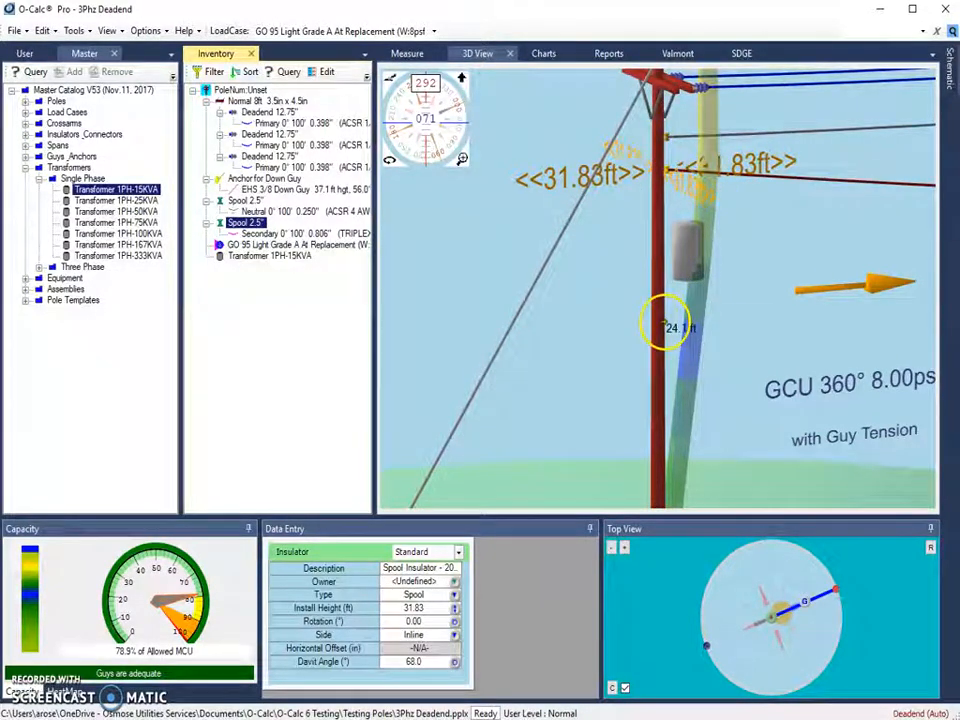
Step: Re-enter the transformer's install height as 2 ft below the spool origin
click(268, 256)
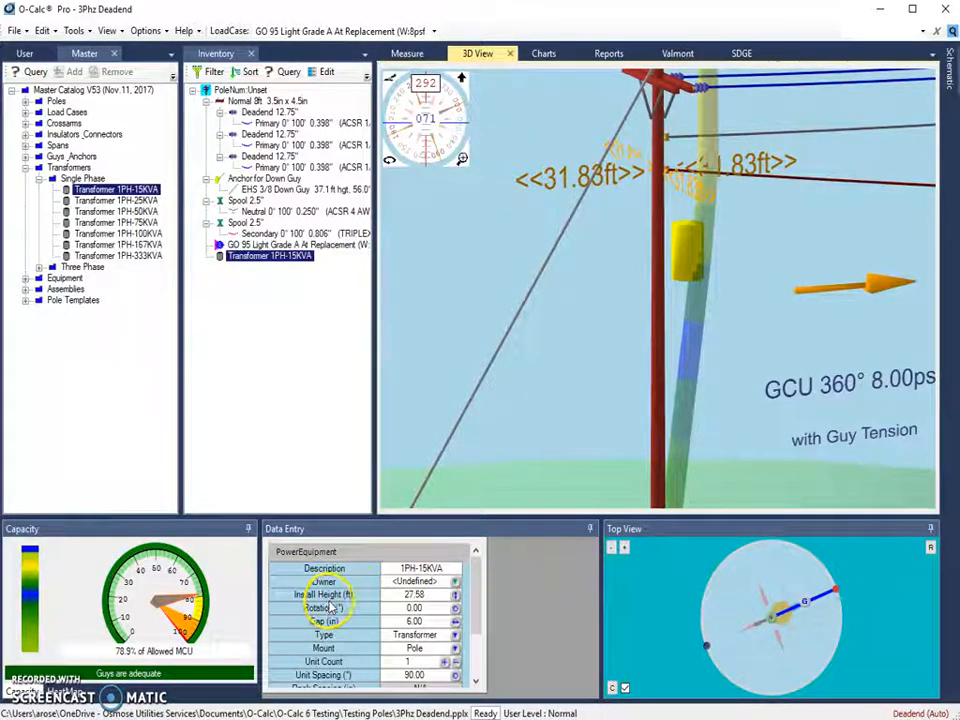
mouse_move(368, 604)
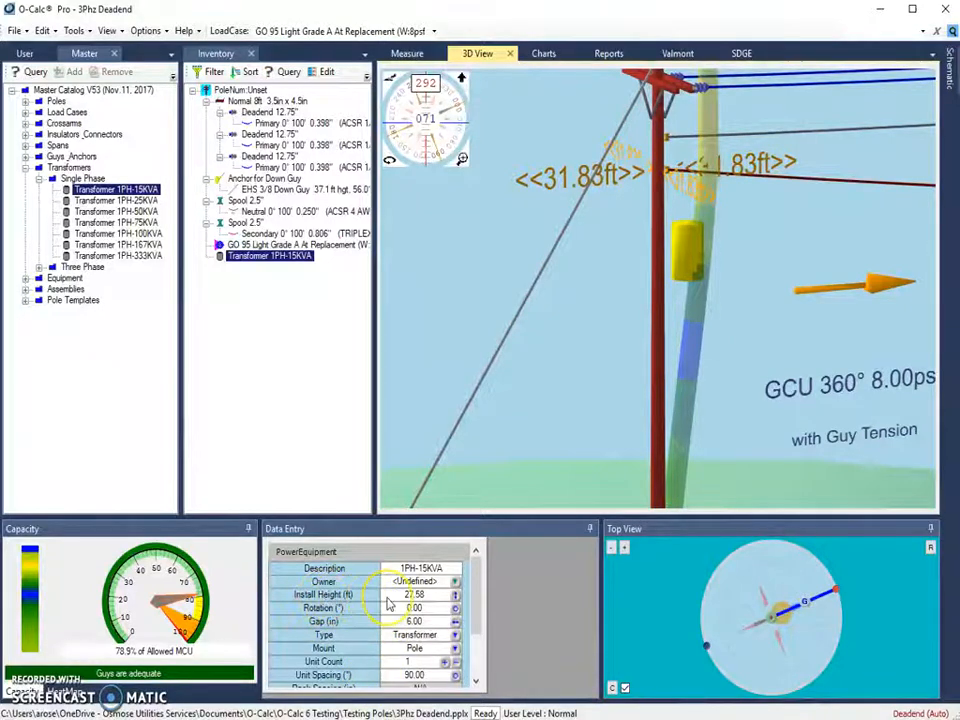
triple_click(412, 594)
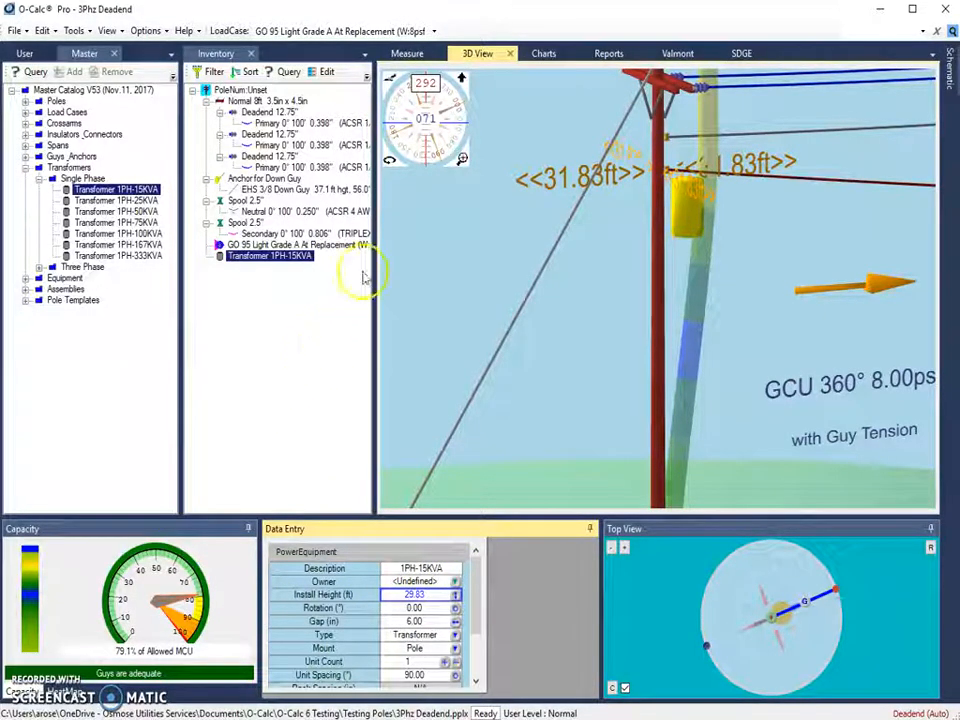
mouse_move(584, 250)
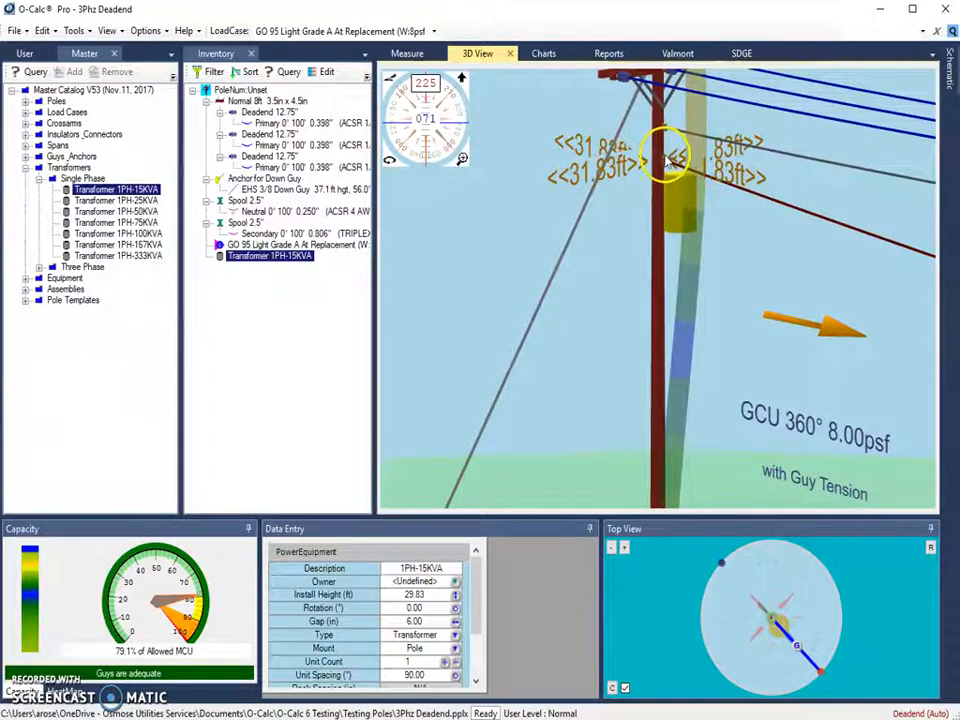
Step: Select the transformer and confirm its new rotation around the pole
click(244, 222)
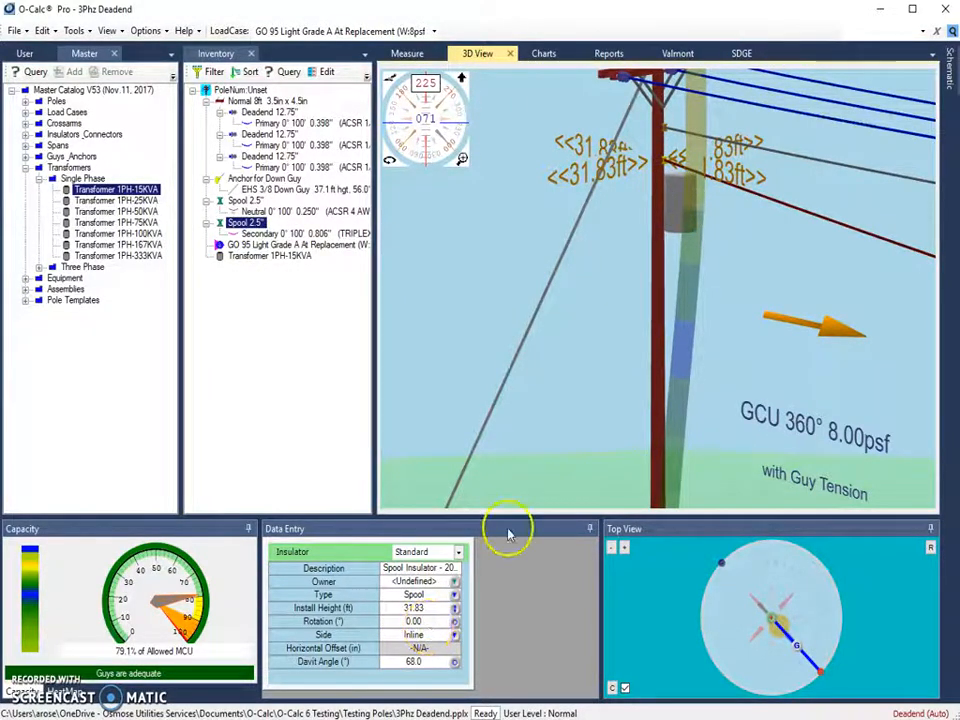
mouse_move(690, 190)
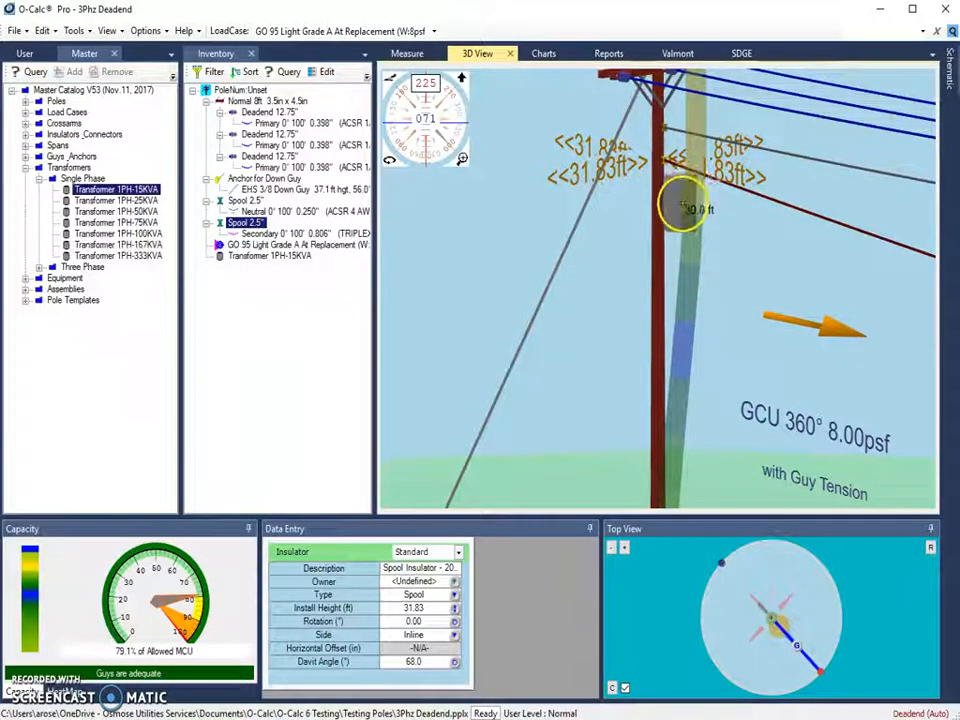
click(268, 256)
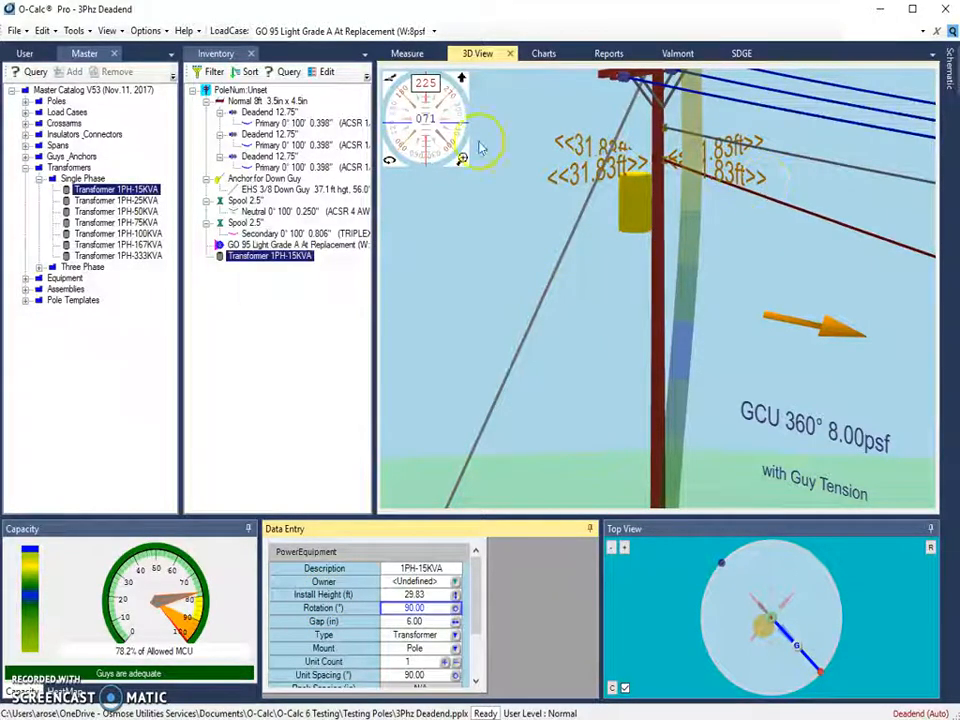
click(44, 30)
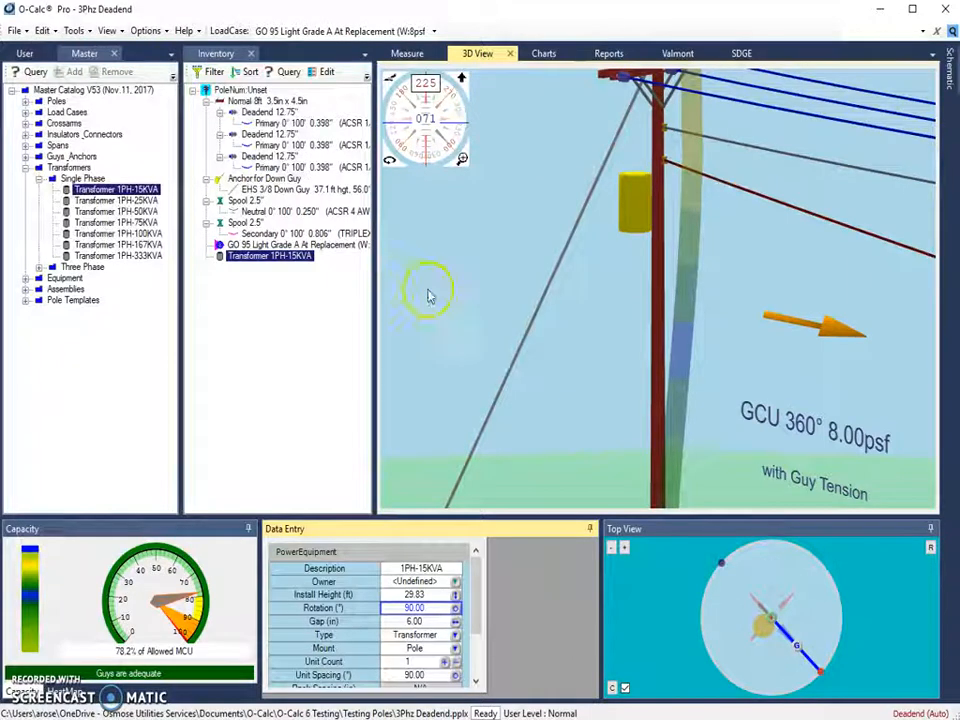
mouse_move(564, 336)
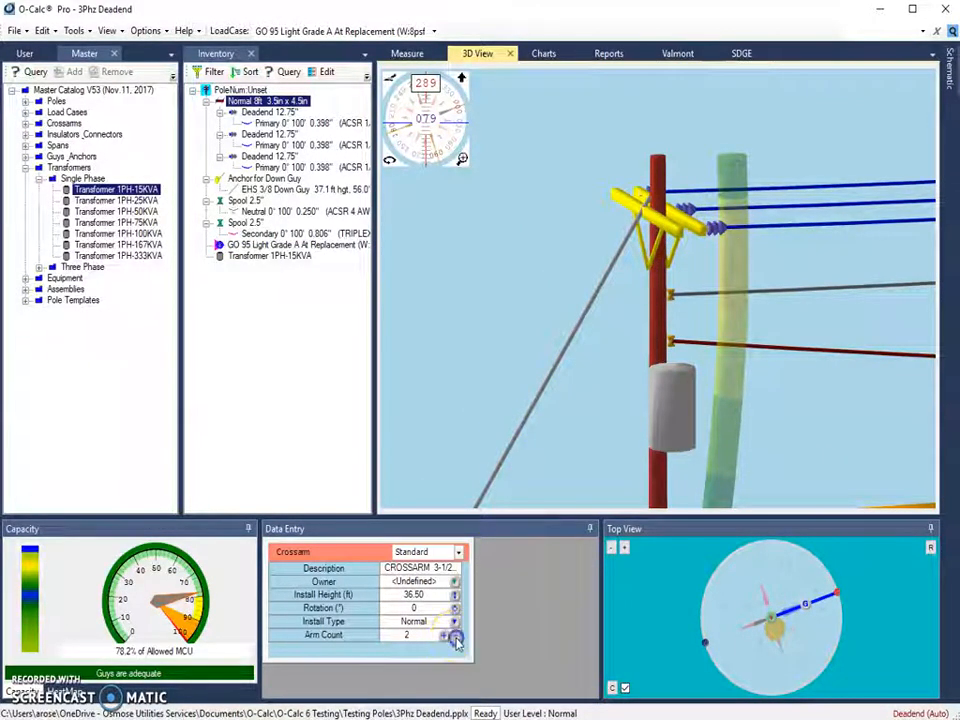
Step: Set the crossarm's arm count to 1 and its absolute rotation to =180
click(456, 638)
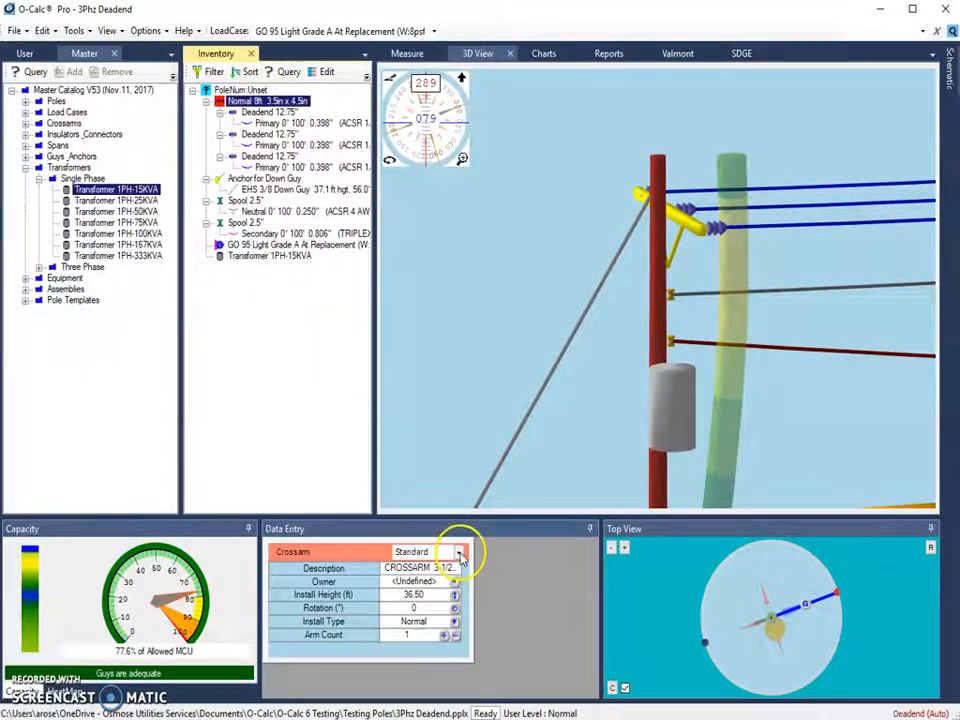
click(412, 608)
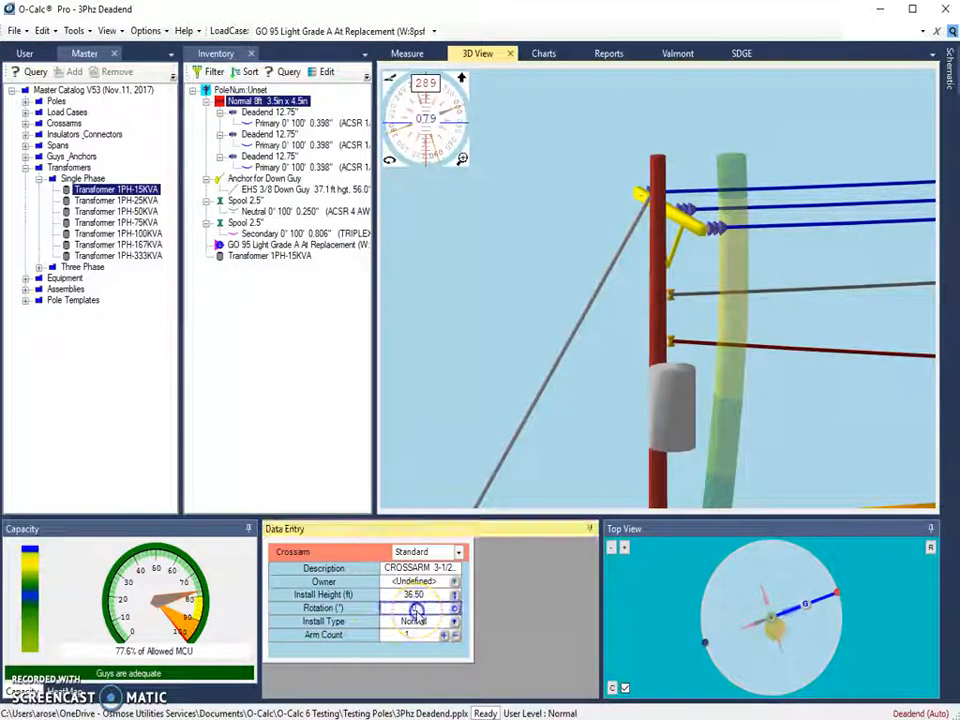
triple_click(416, 608)
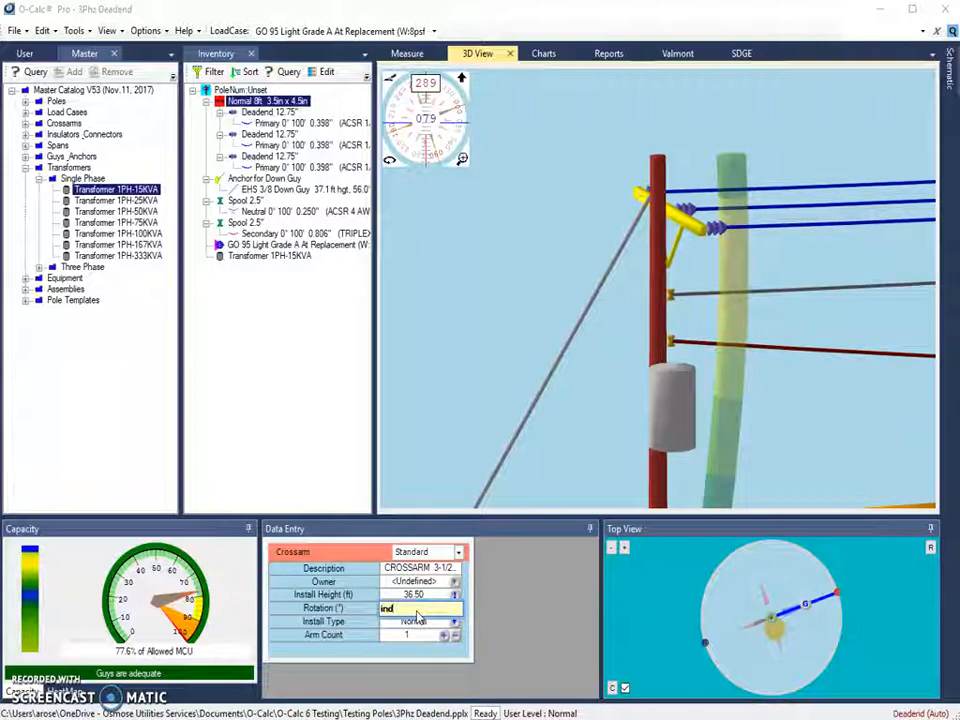
text(=180)
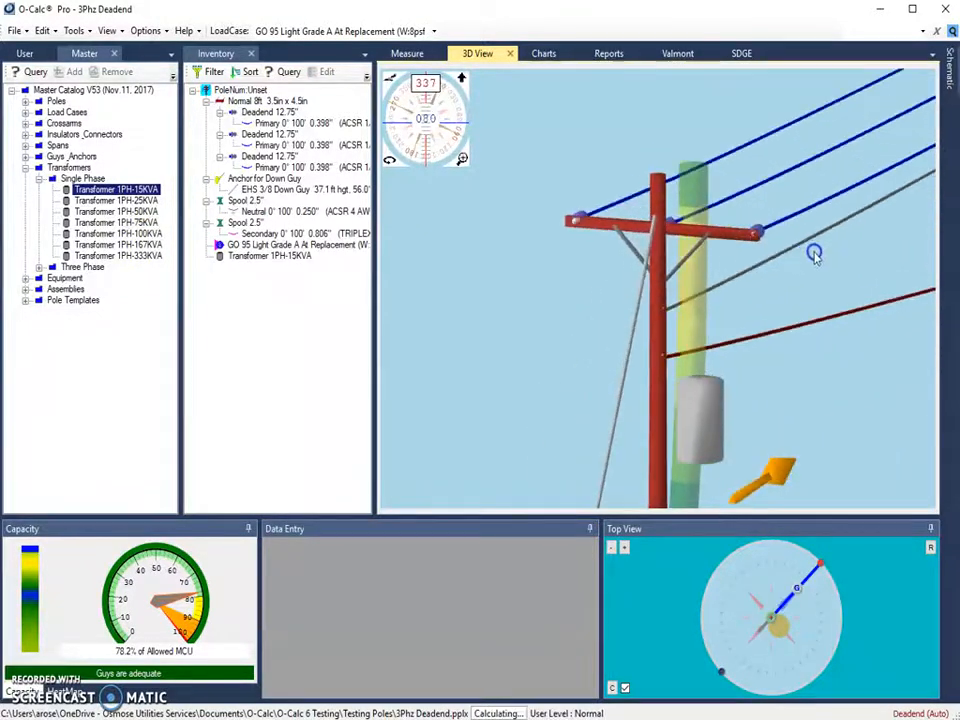
Step: Select the top primary span under the rotated crossarm to load its properties
drag(816, 252, 756, 264)
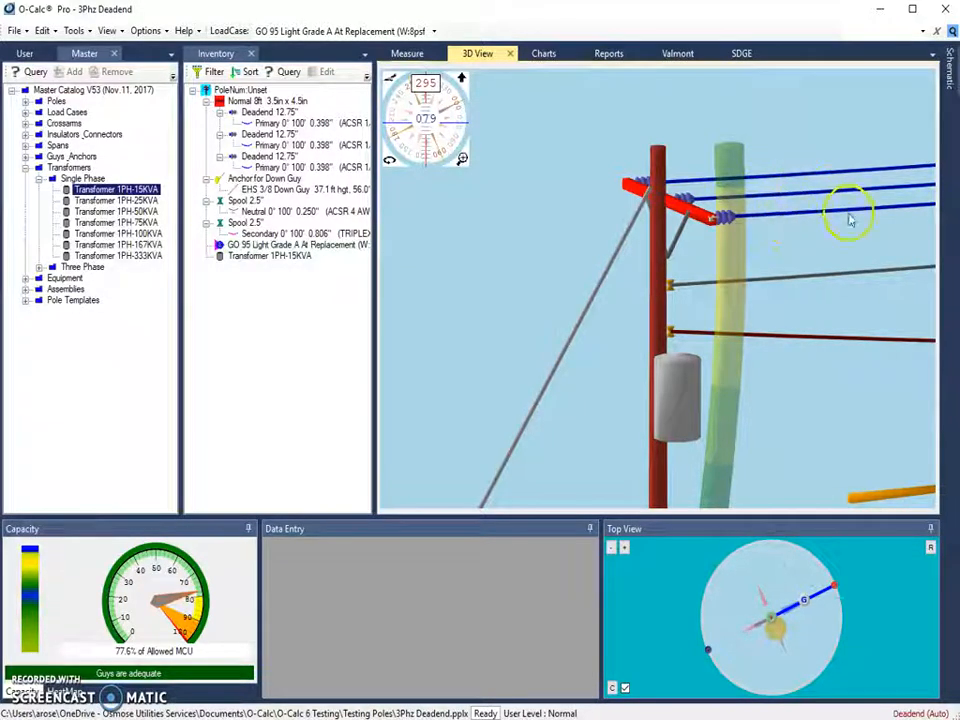
mouse_move(784, 230)
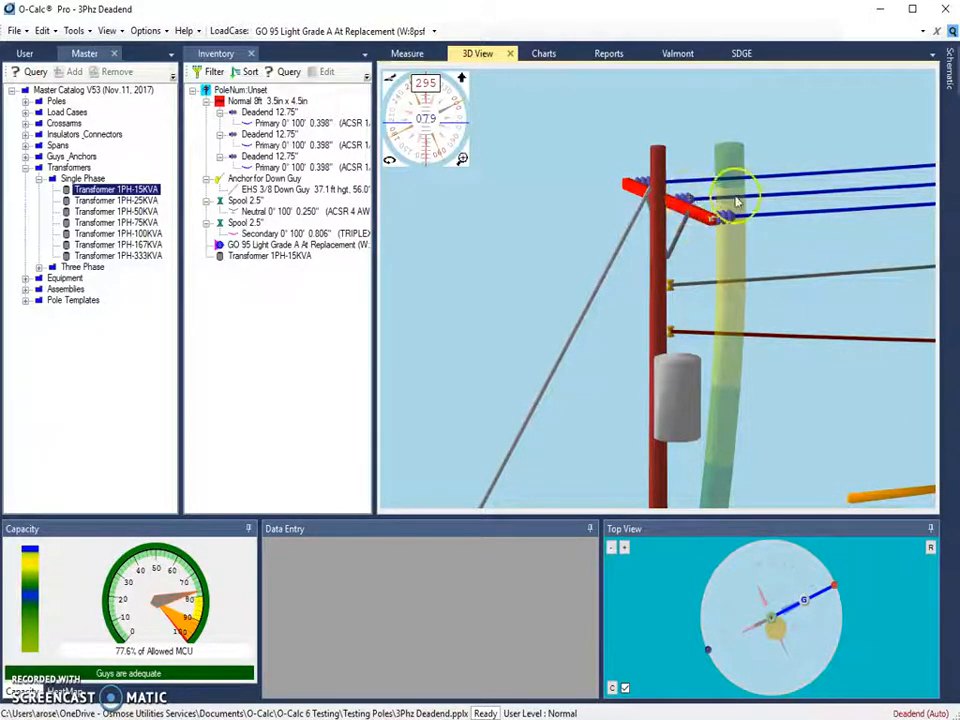
mouse_move(796, 160)
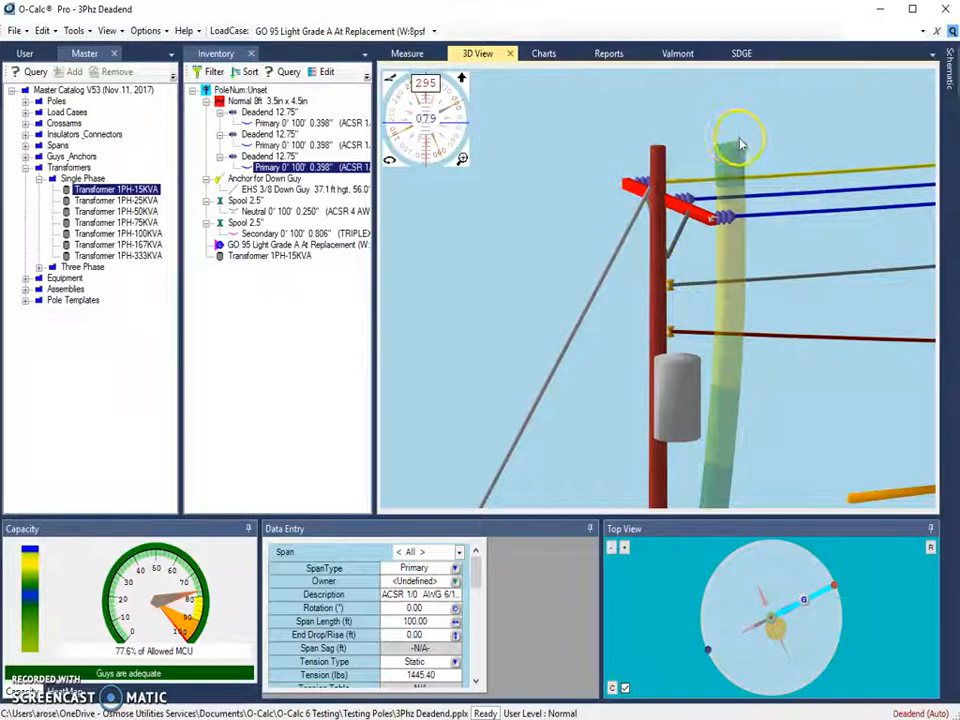
click(264, 100)
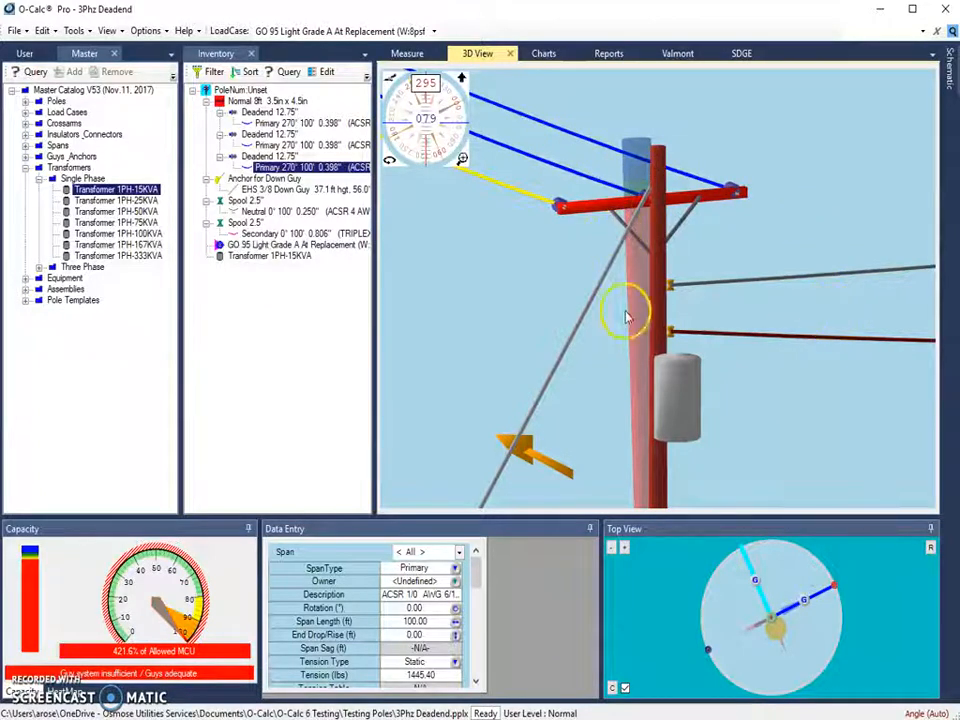
mouse_move(462, 364)
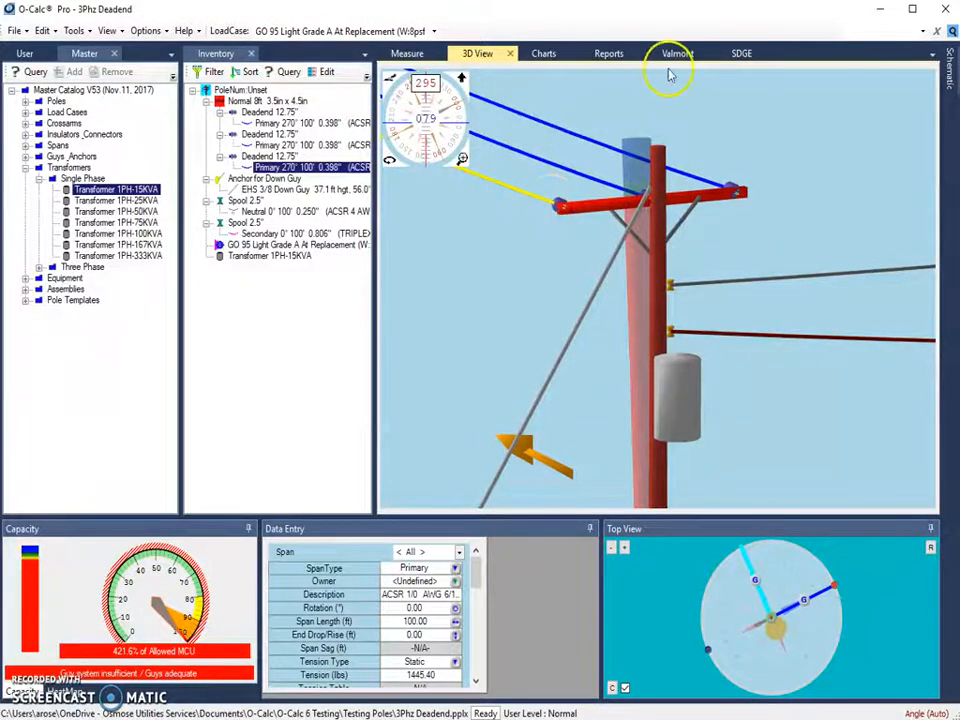
mouse_move(496, 198)
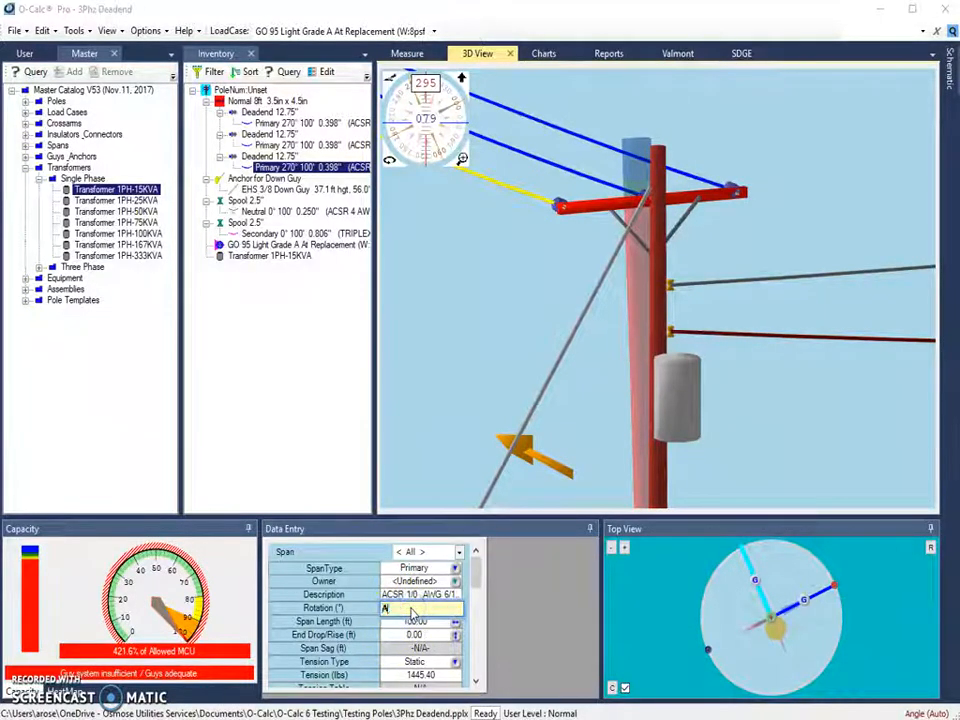
text(ABS=)
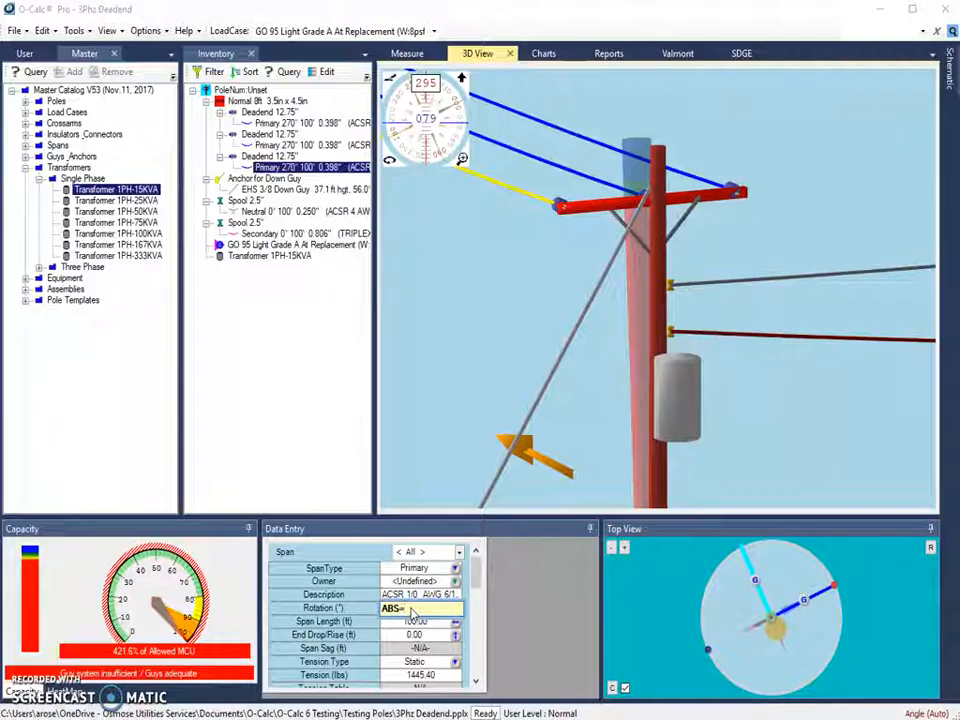
text(360)
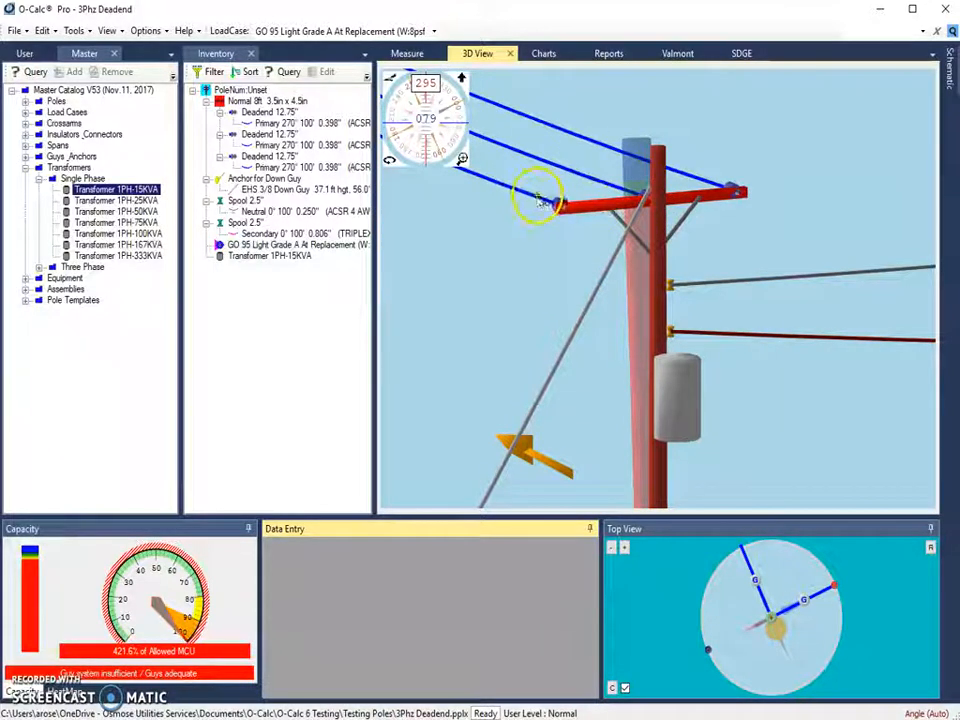
Step: Give the primary span an ABS=0 absolute rotation expression in its Rotation field
click(280, 168)
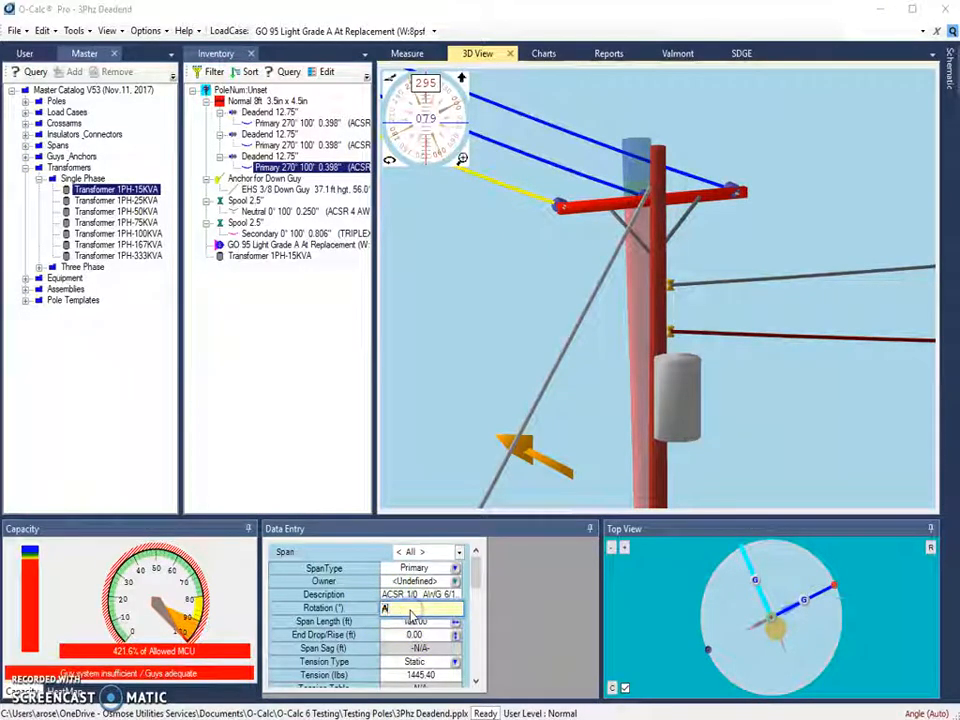
text(BS)
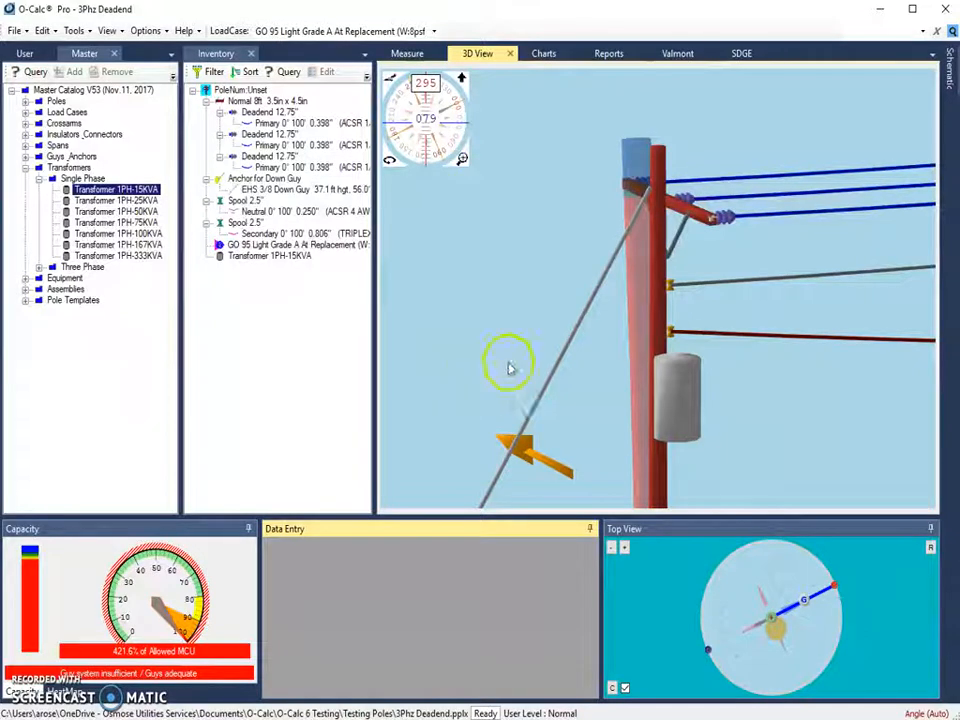
Step: Select the top primary span and scroll its Data Entry down to Span Diameter and Modulus of Elasticity
drag(510, 364, 556, 284)
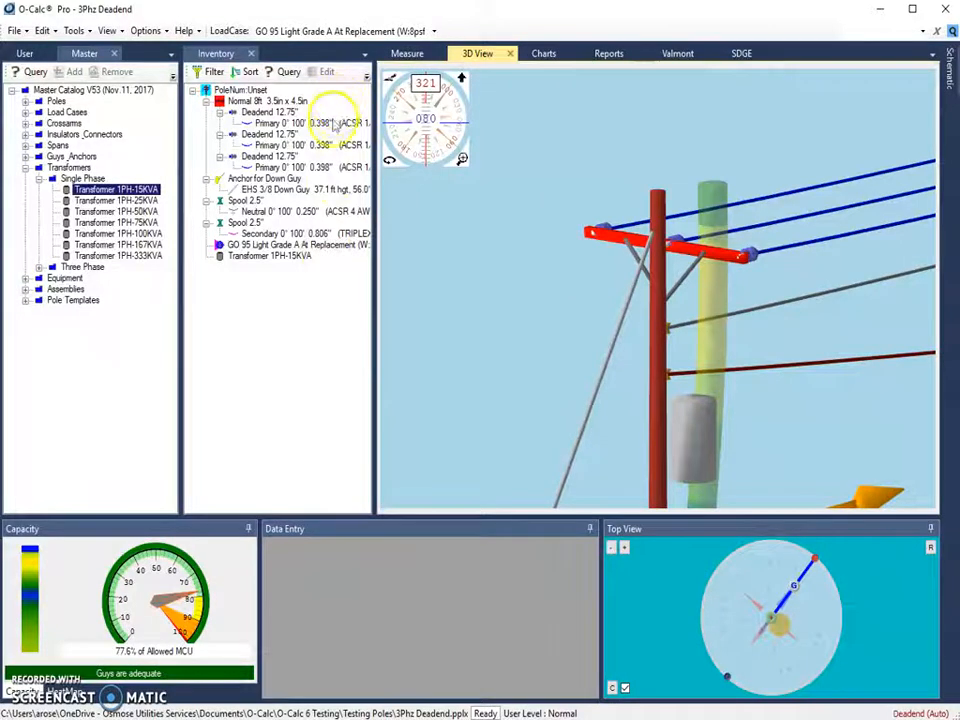
click(290, 124)
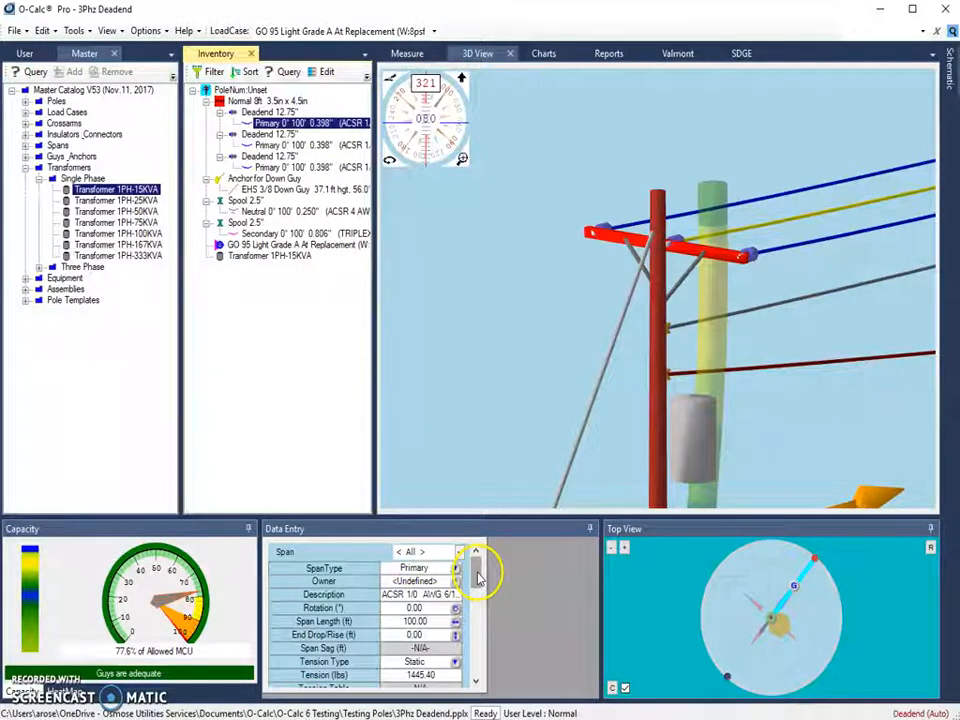
scroll(down, 3)
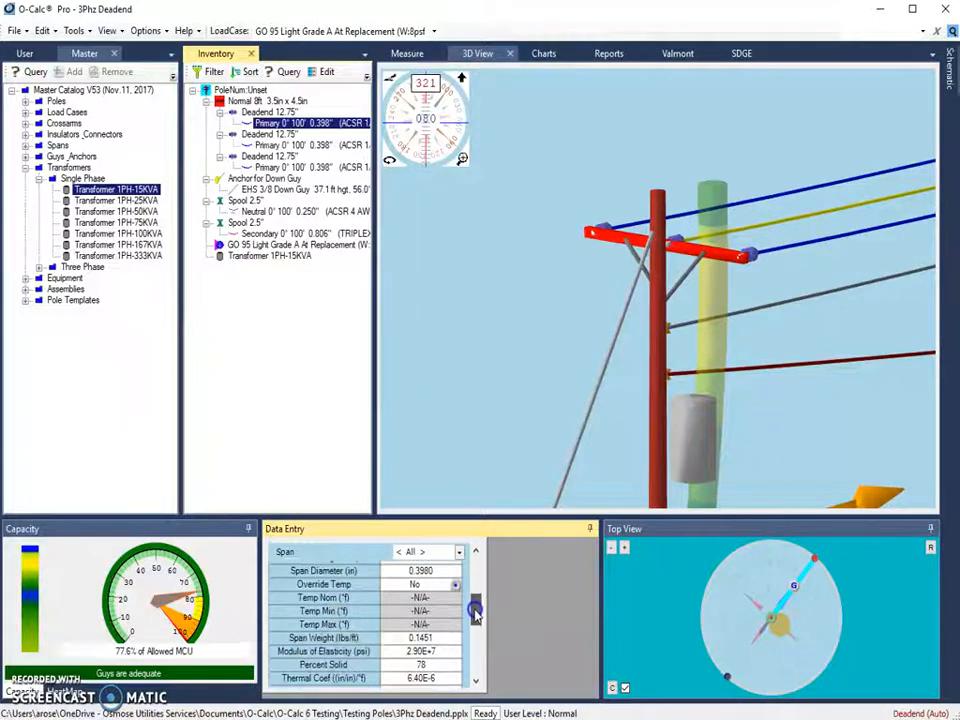
scroll(down, 3)
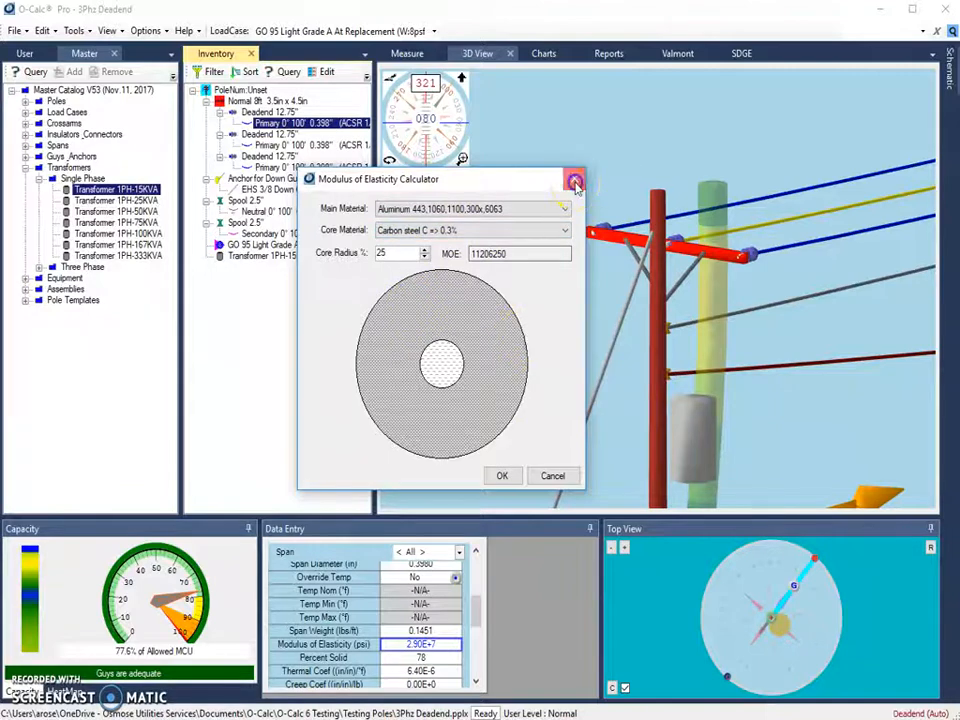
click(576, 180)
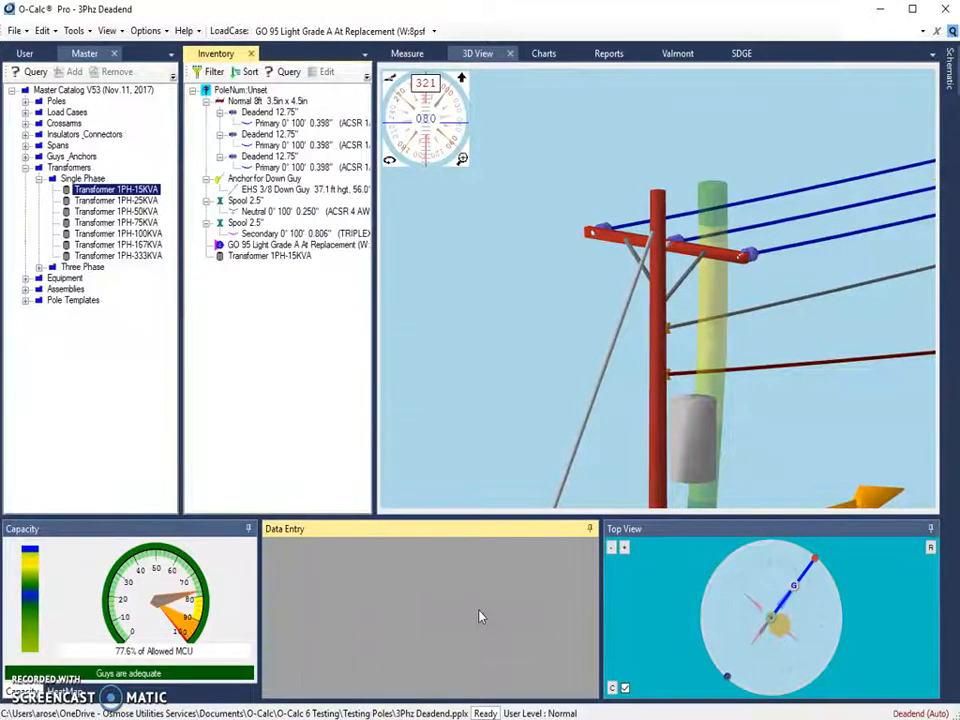
Step: Reload the top primary span and scroll past Tension (1445.40 lbs) and Span Diameter
click(280, 122)
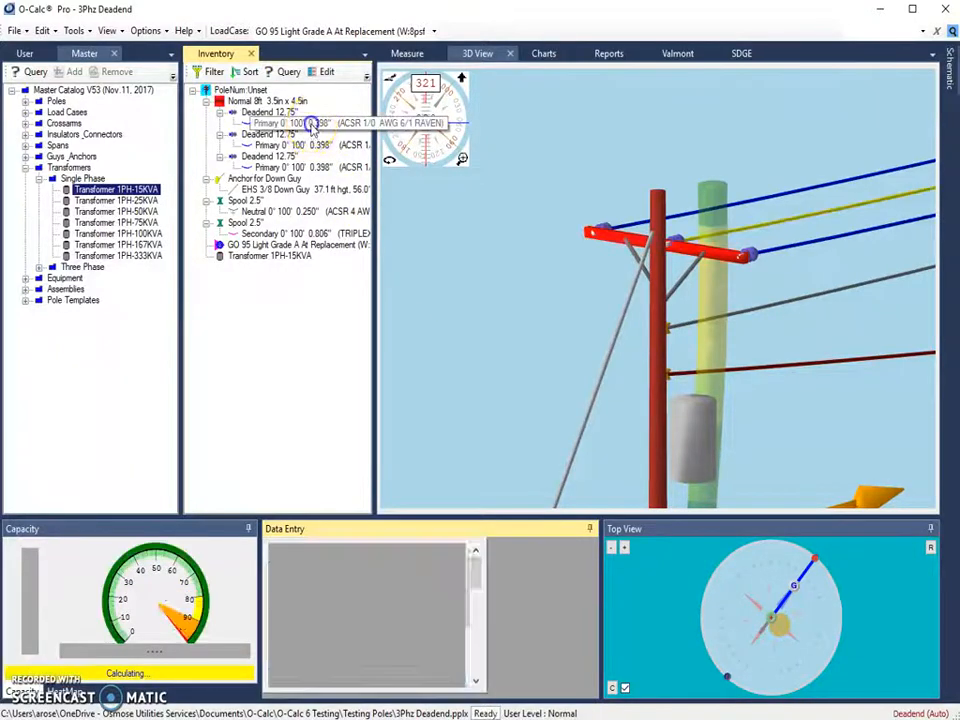
click(300, 122)
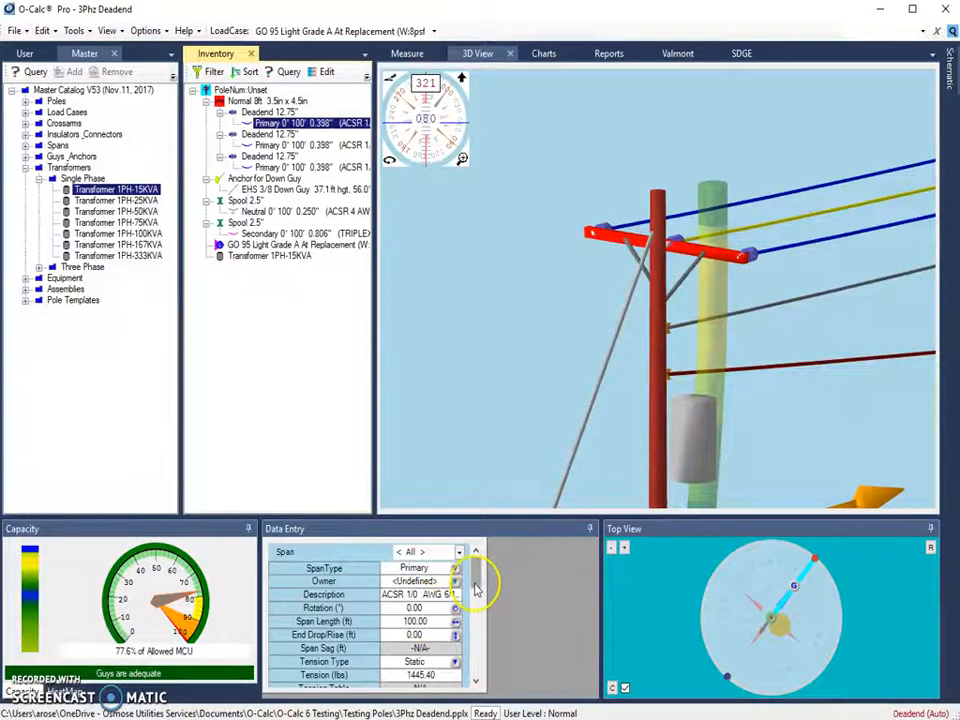
scroll(down, 3)
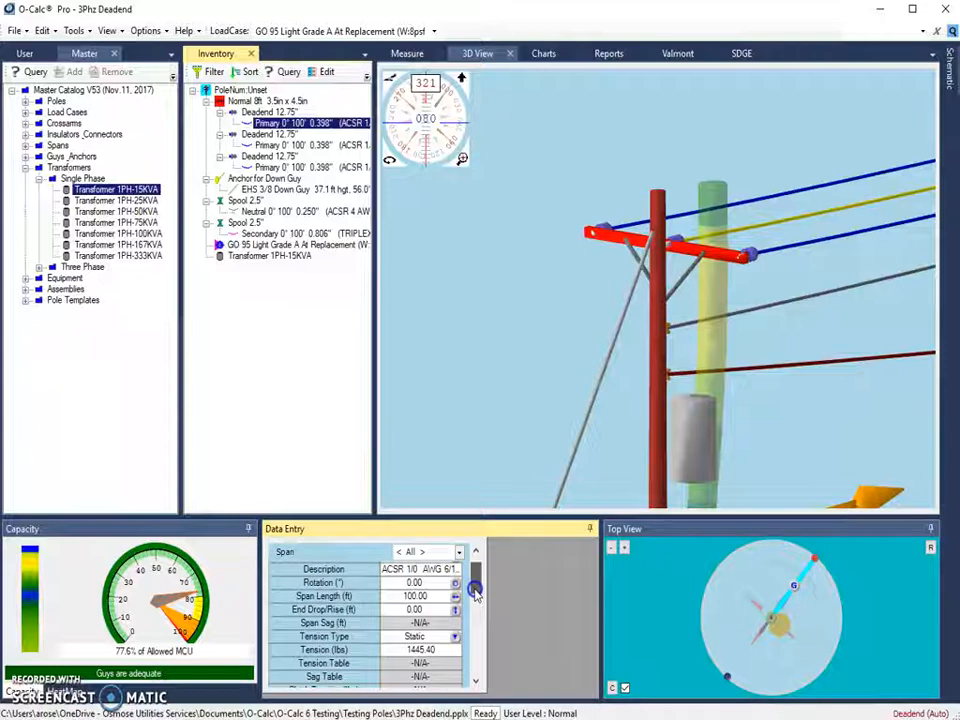
scroll(down, 3)
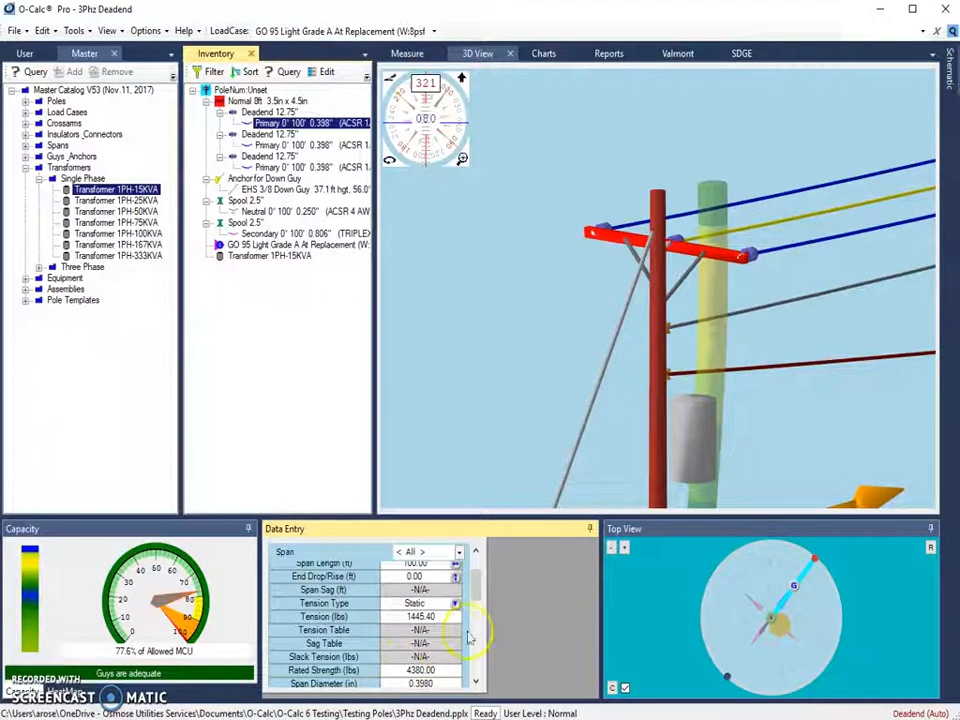
scroll(down, 3)
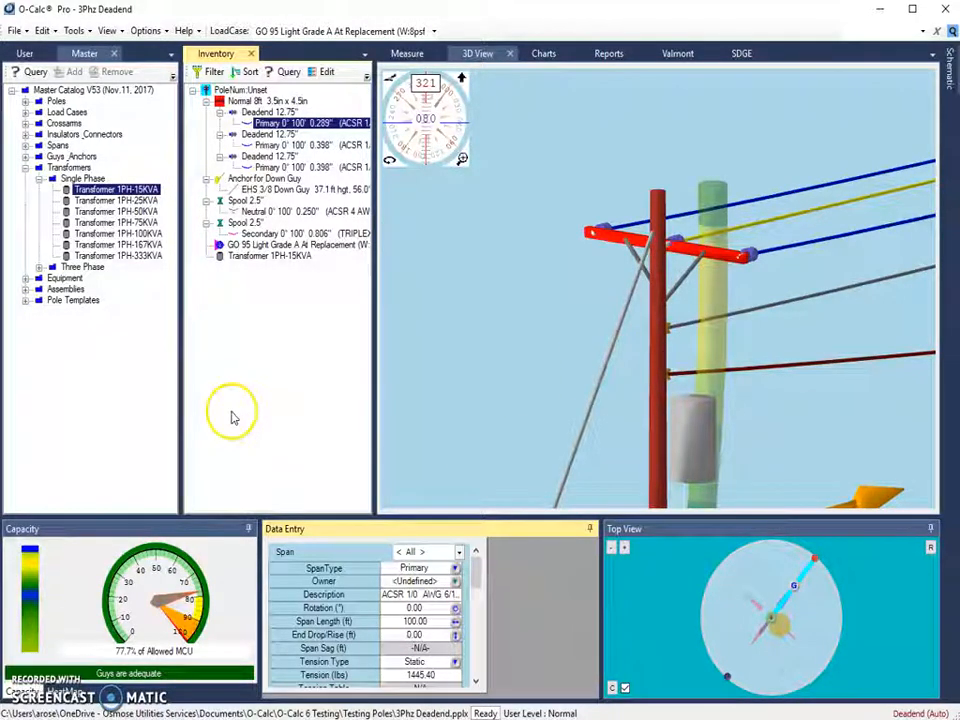
mouse_move(448, 432)
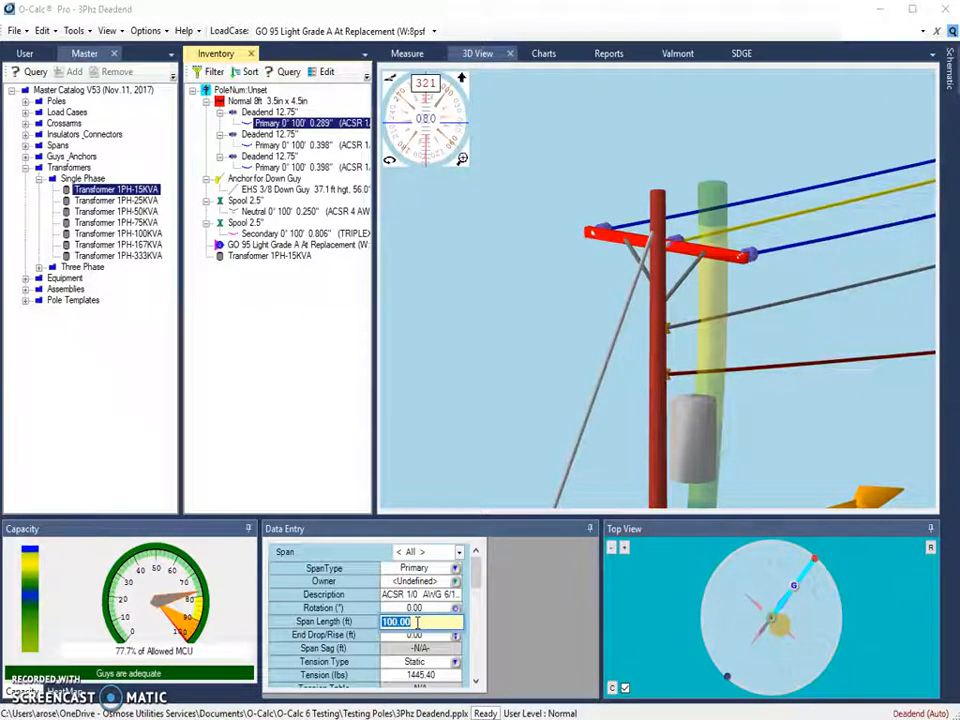
click(456, 622)
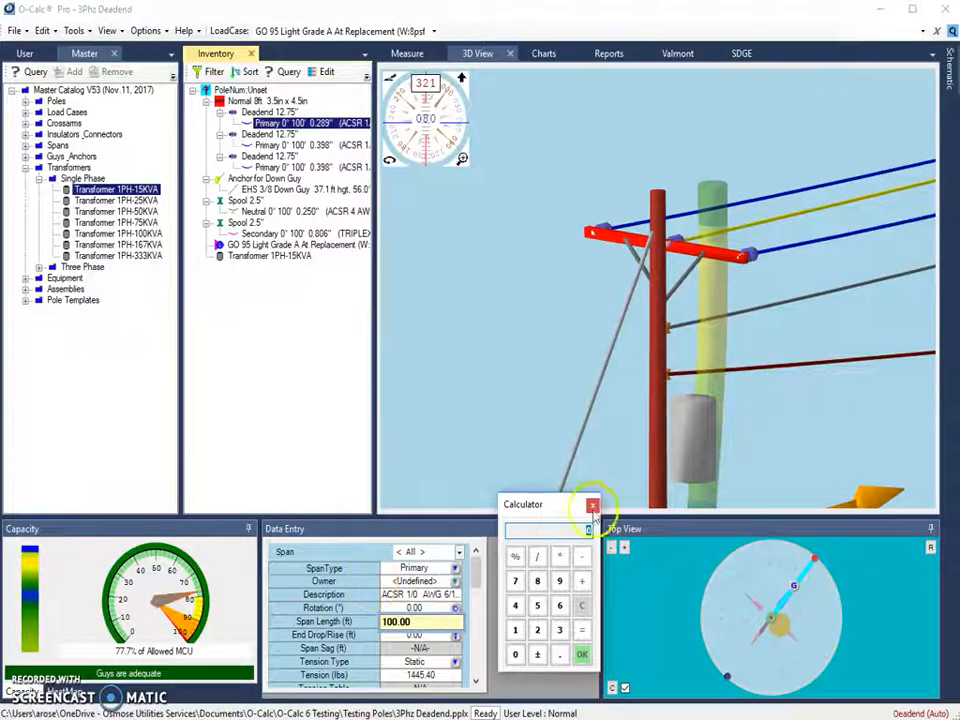
click(592, 504)
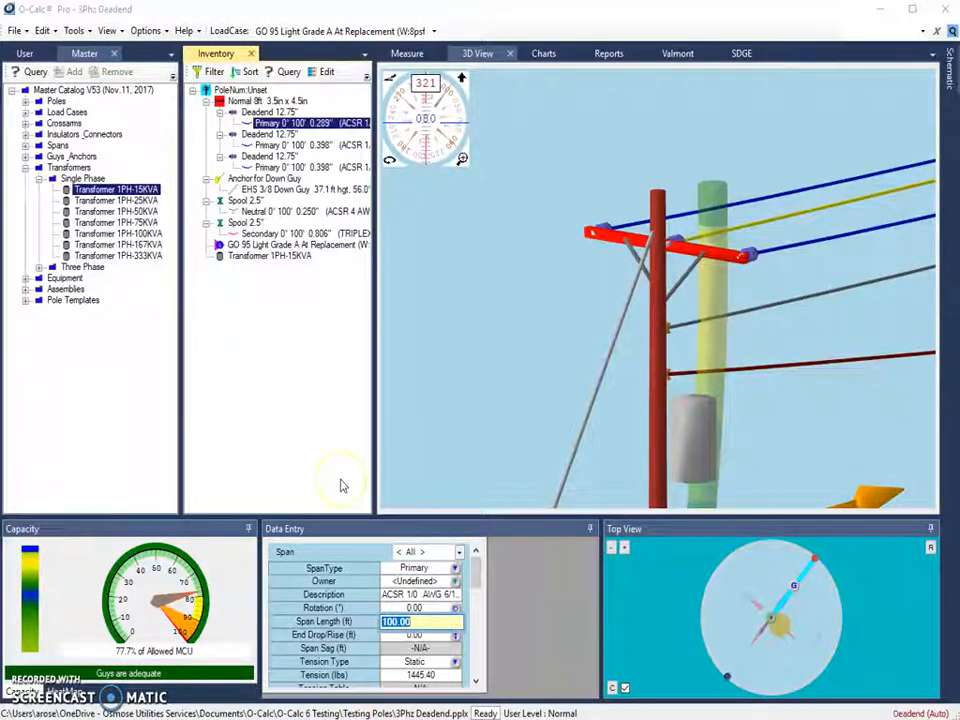
mouse_move(300, 490)
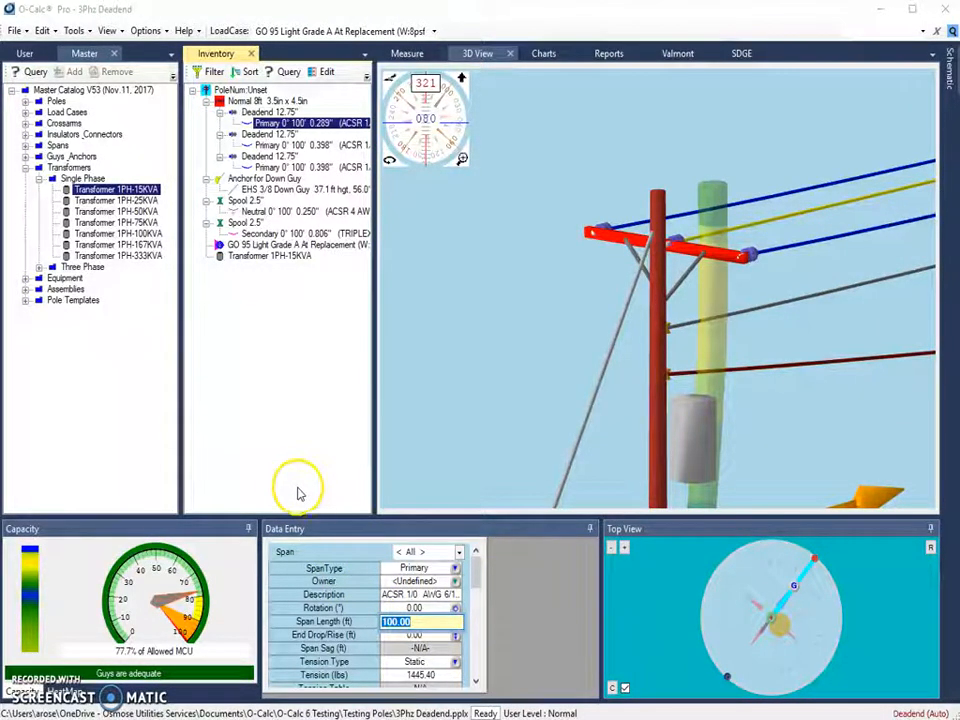